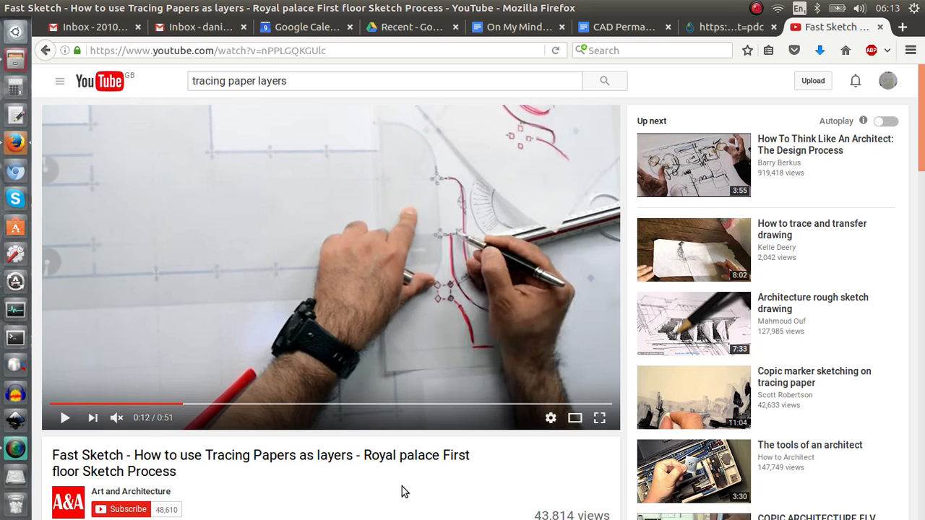
mouse_move(248, 344)
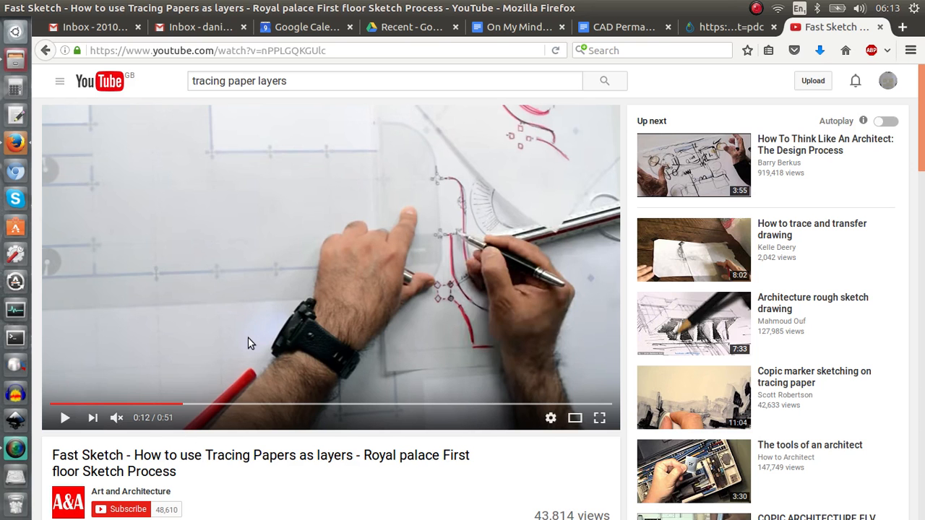
Step: Play the 'How to use Tracing Papers as layers' YouTube video and watch it through
left_click(65, 418)
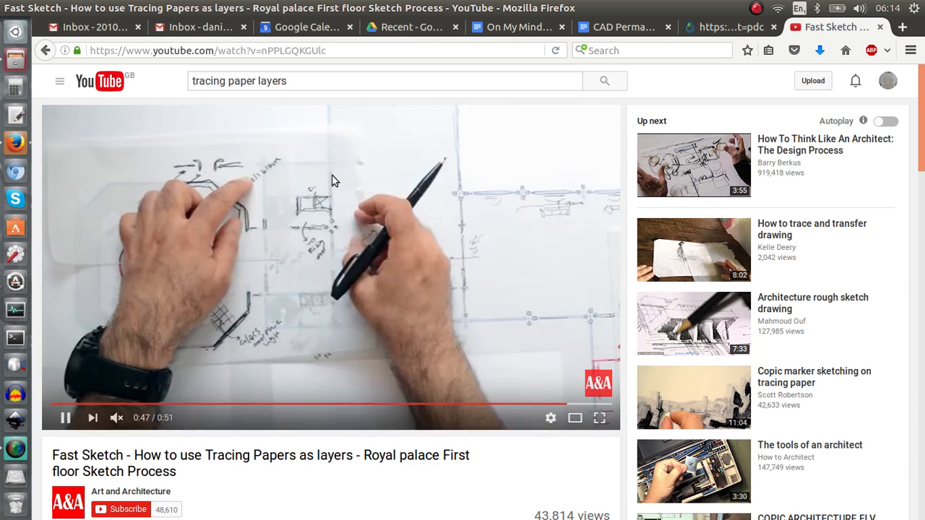
left_click(64, 418)
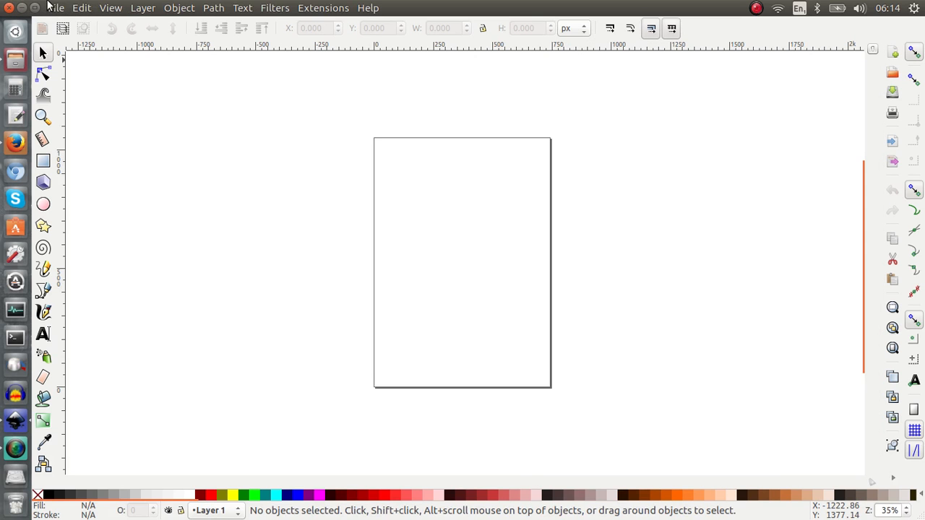
Step: Open the recent drawing FDS plants master.svg from the File menu
left_click(61, 8)
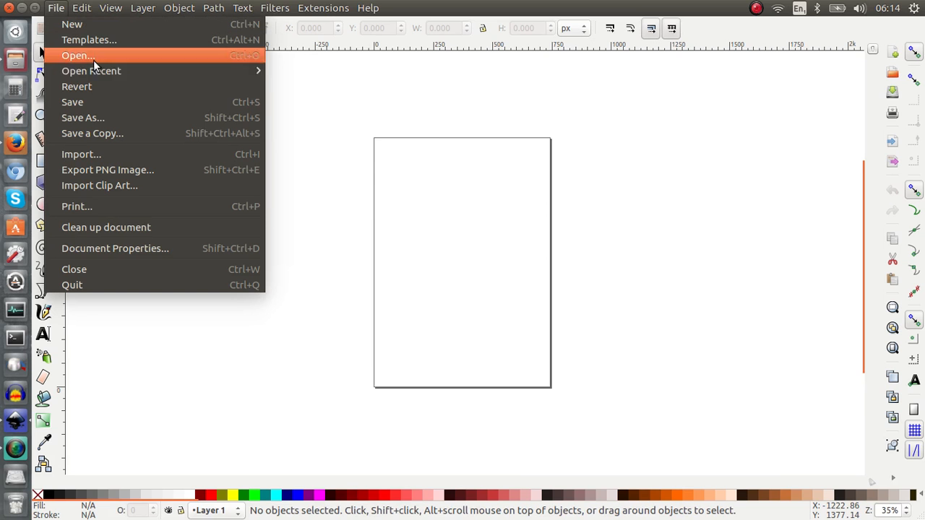
mouse_move(91, 71)
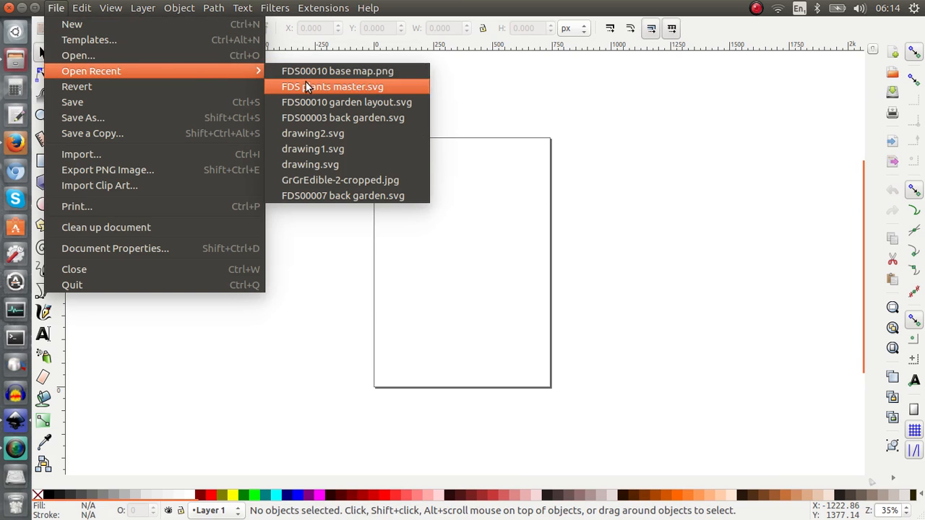
left_click(332, 87)
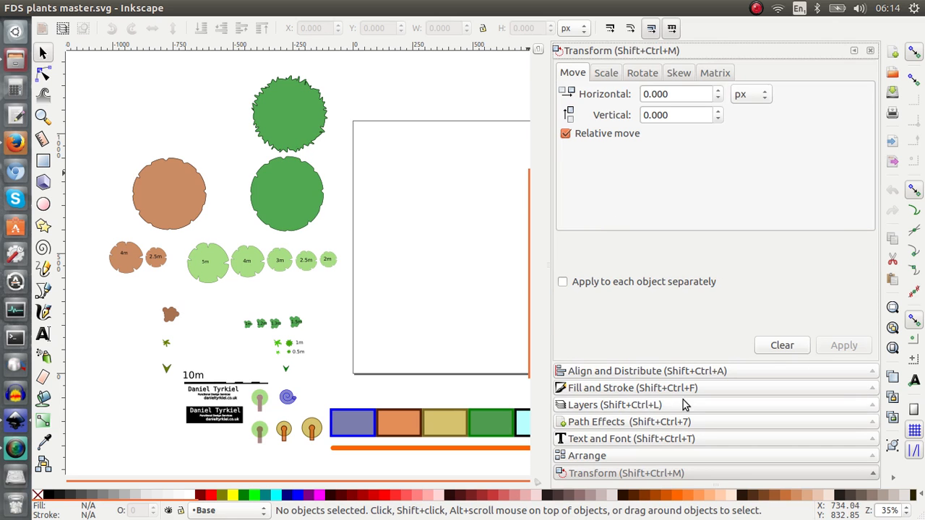
Step: Expand the Layers dialog showing Labels, Plants, Structure, Access, Planting Area and Base, then browse the Layer menu
left_click(614, 404)
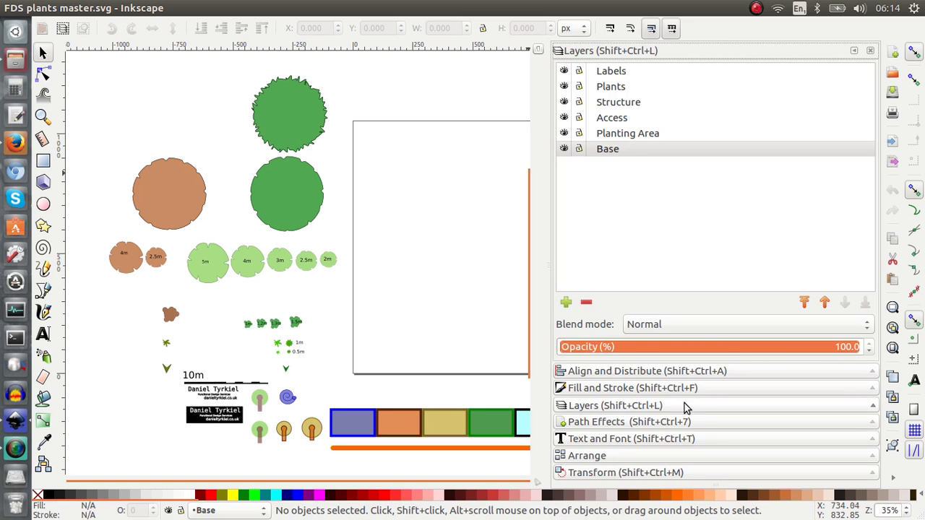
mouse_move(688, 251)
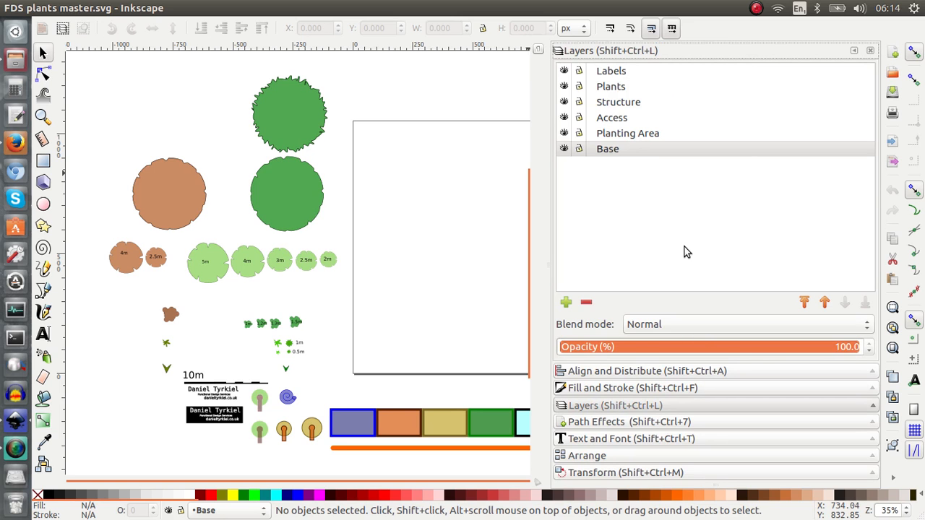
mouse_move(610, 254)
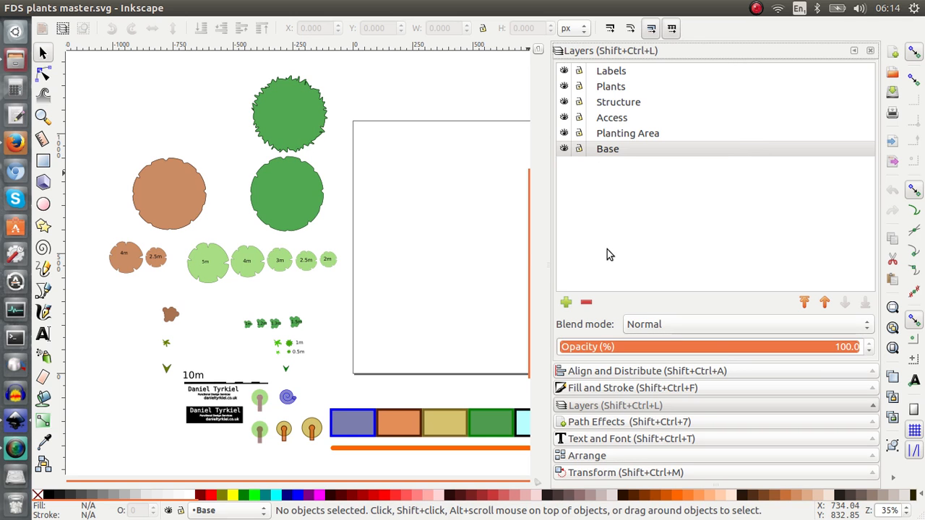
mouse_move(593, 70)
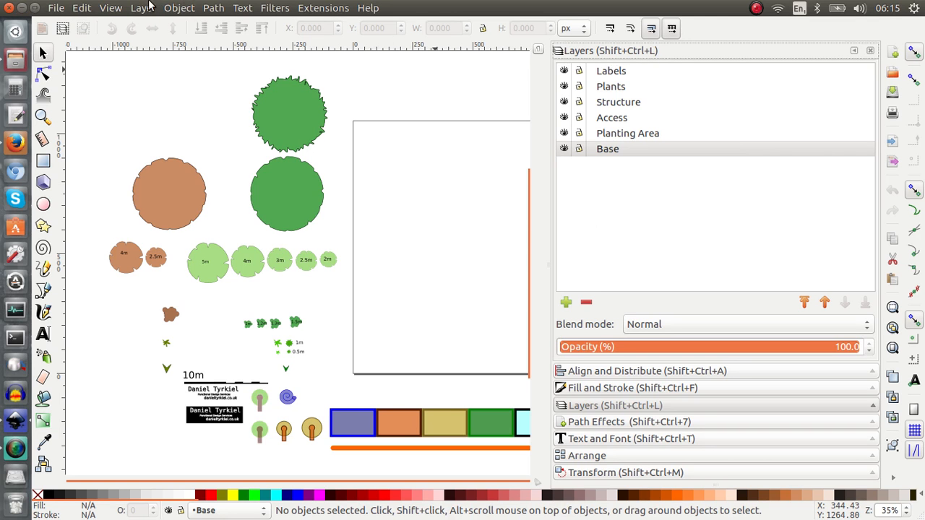
left_click(139, 9)
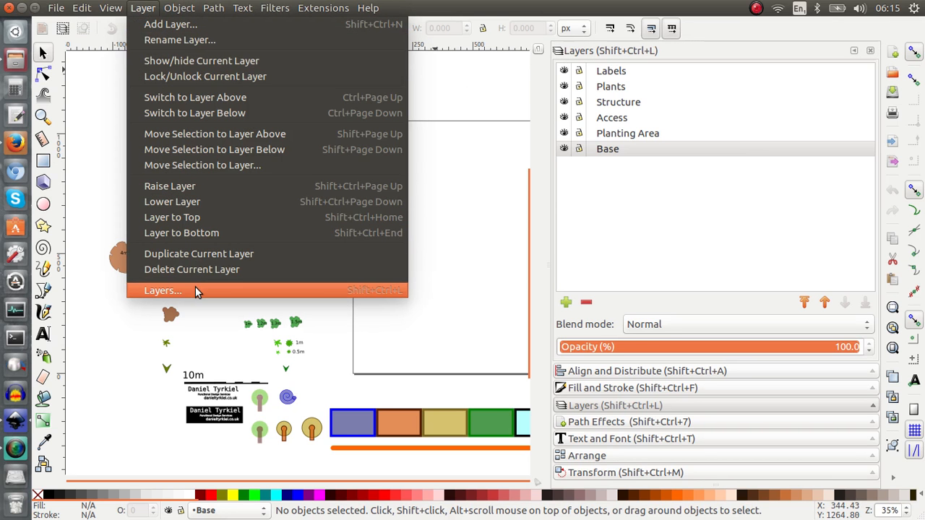
mouse_move(119, 344)
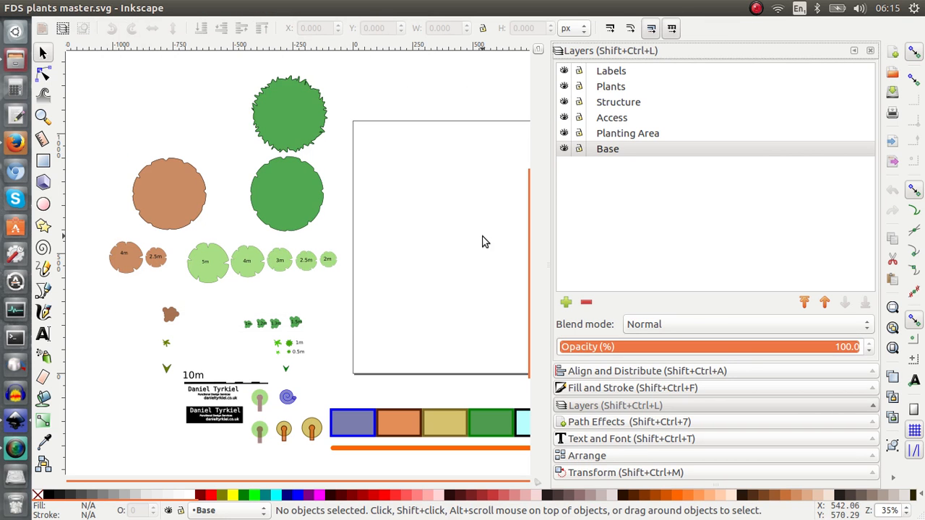
mouse_move(642, 215)
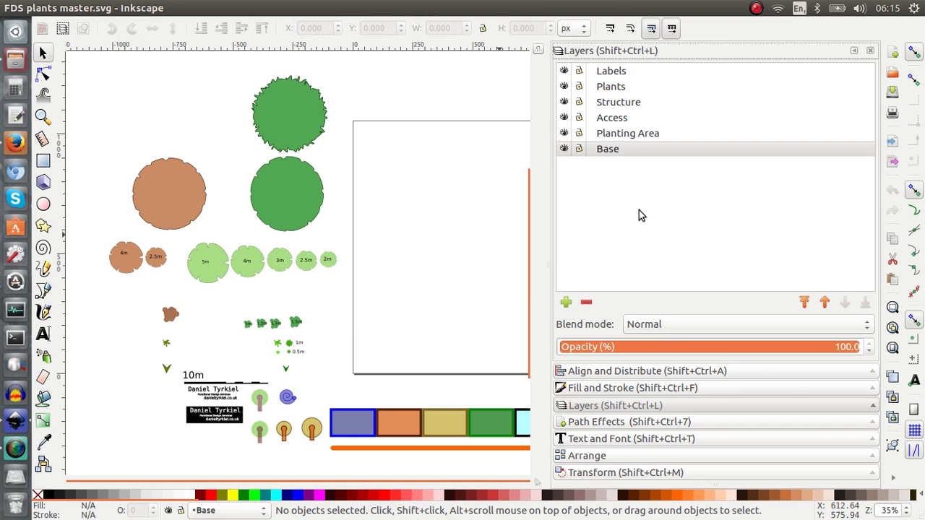
mouse_move(621, 174)
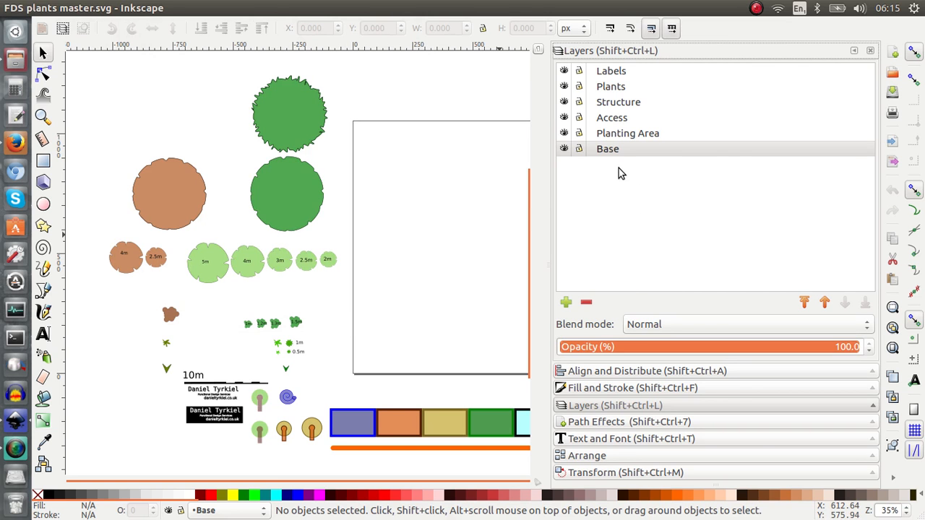
mouse_move(613, 105)
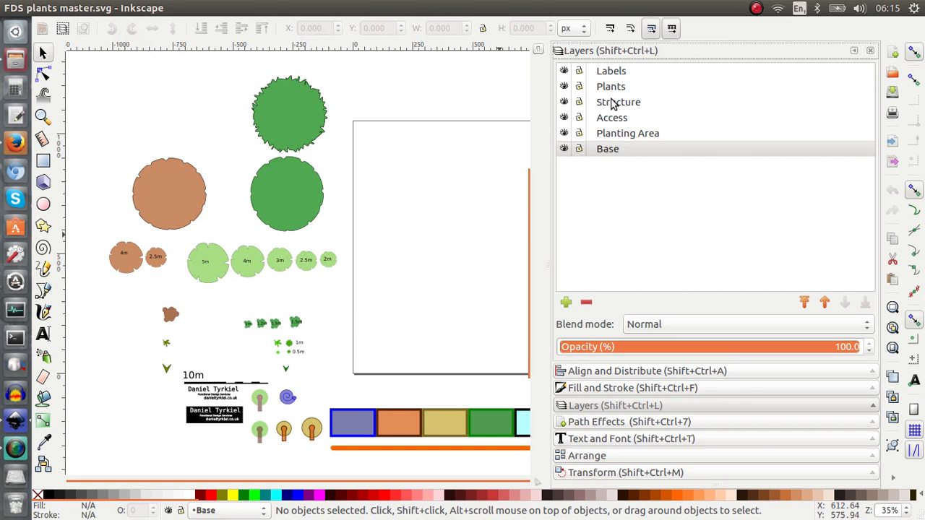
mouse_move(644, 155)
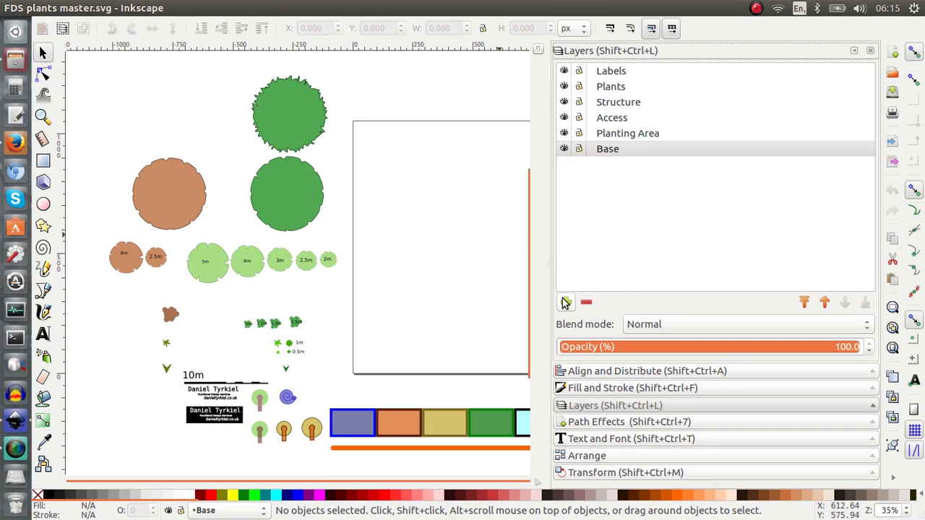
mouse_move(563, 304)
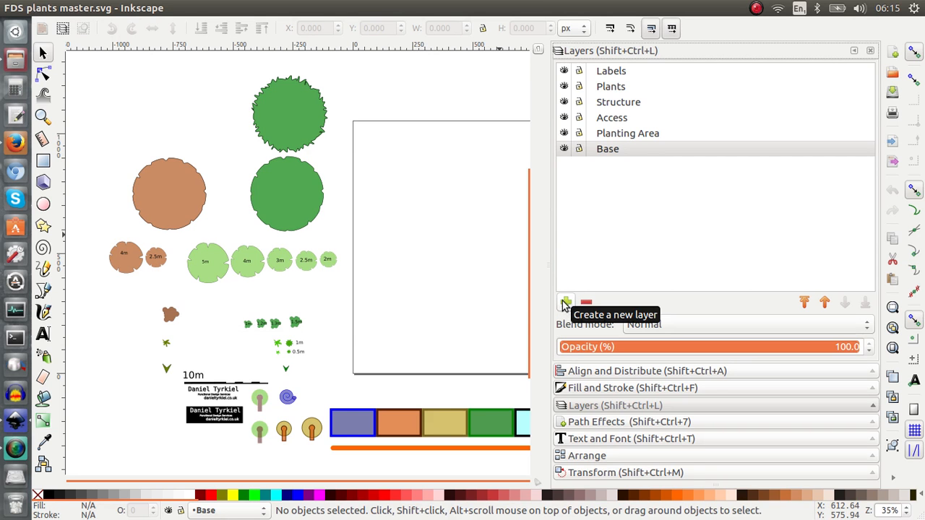
mouse_move(588, 257)
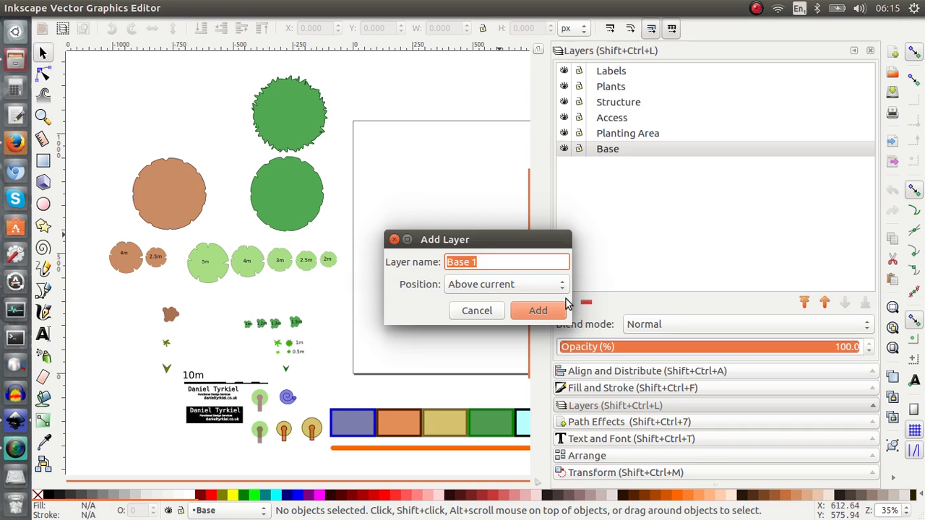
Step: Create a layer named 'a new layer' positioned above the current Base layer
type("aye")
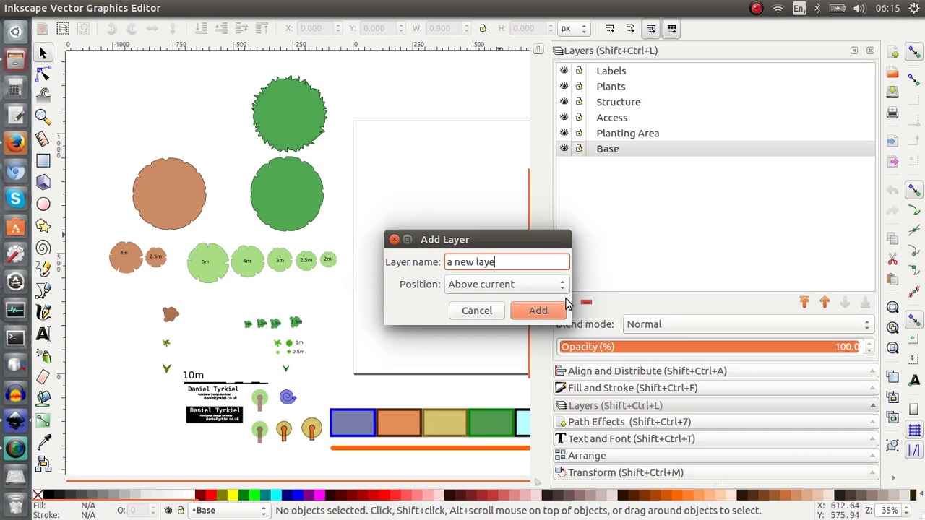
type("r")
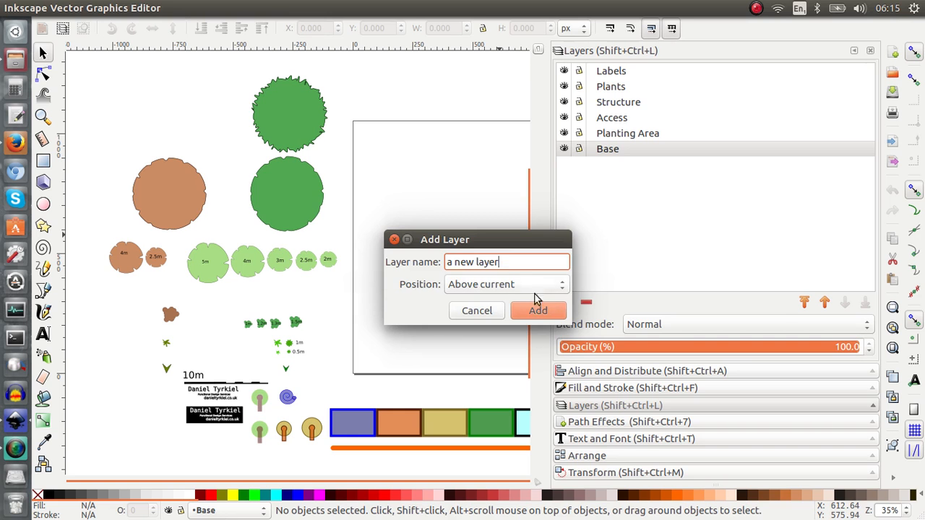
left_click(505, 283)
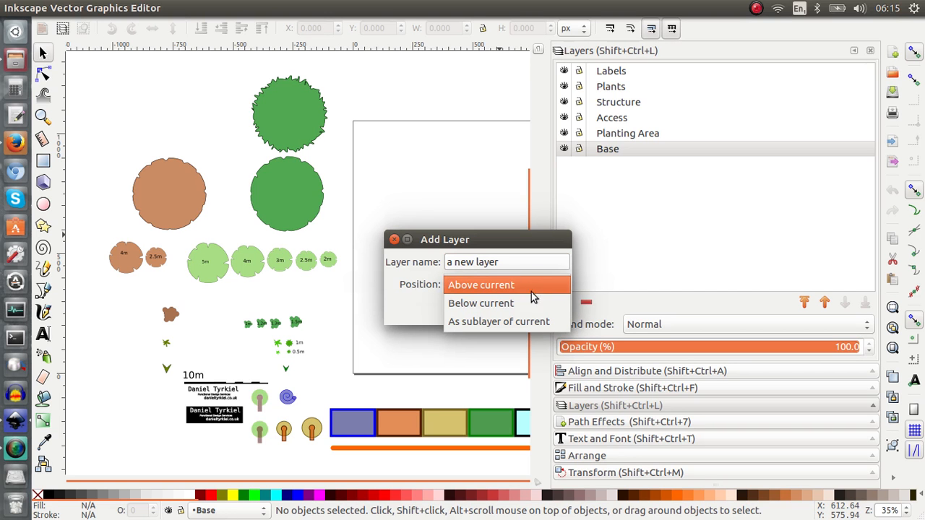
mouse_move(531, 287)
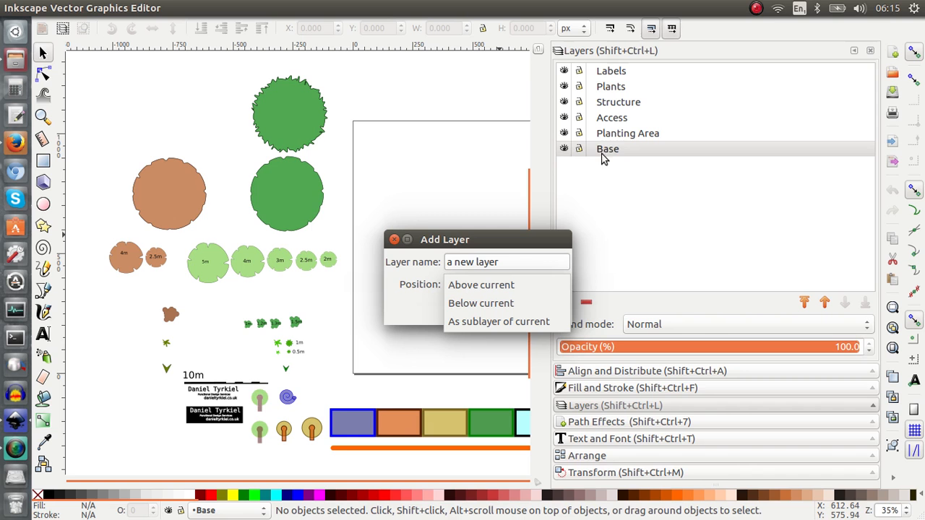
mouse_move(610, 154)
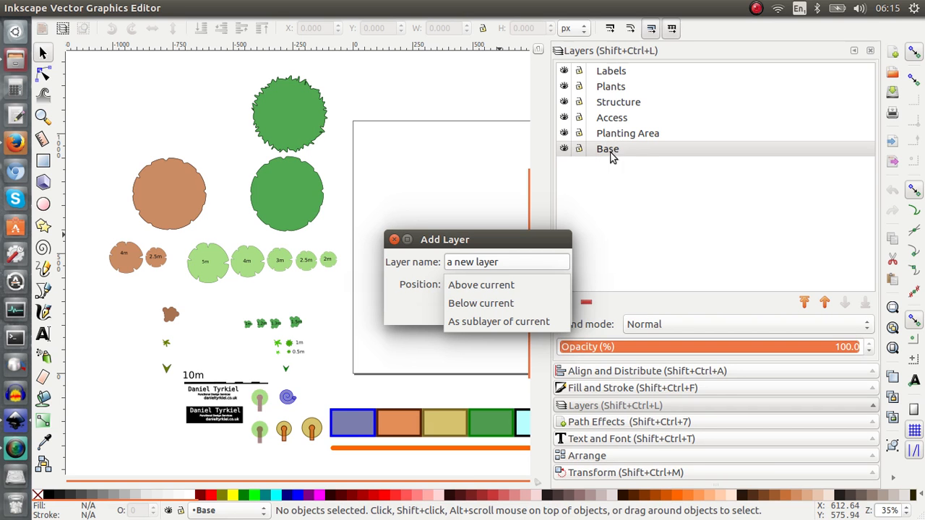
mouse_move(635, 161)
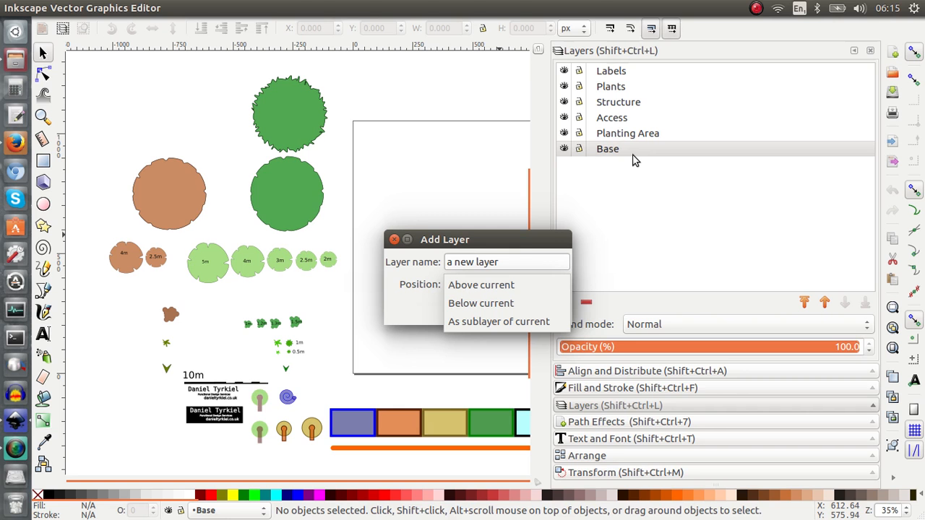
left_click(480, 285)
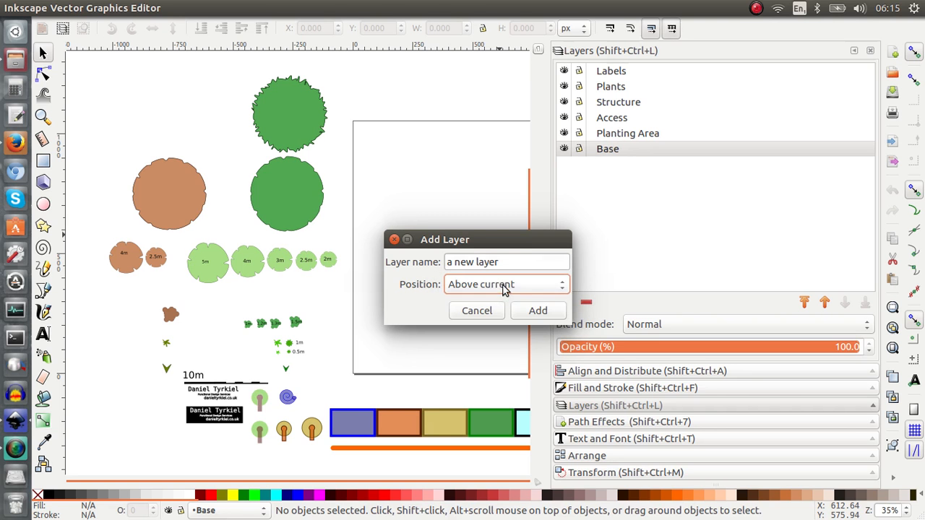
left_click(538, 310)
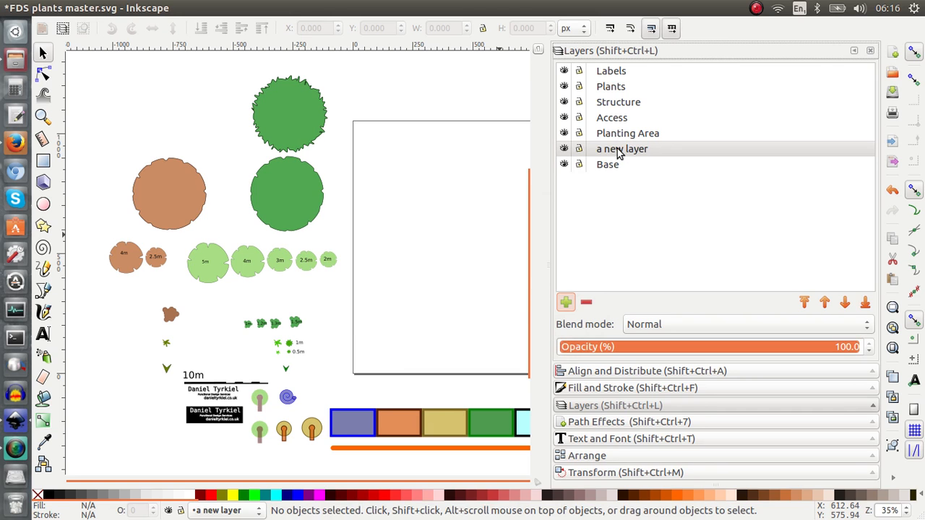
Step: Select 'a new layer', move it up and down the stack, then delete it
left_click(621, 148)
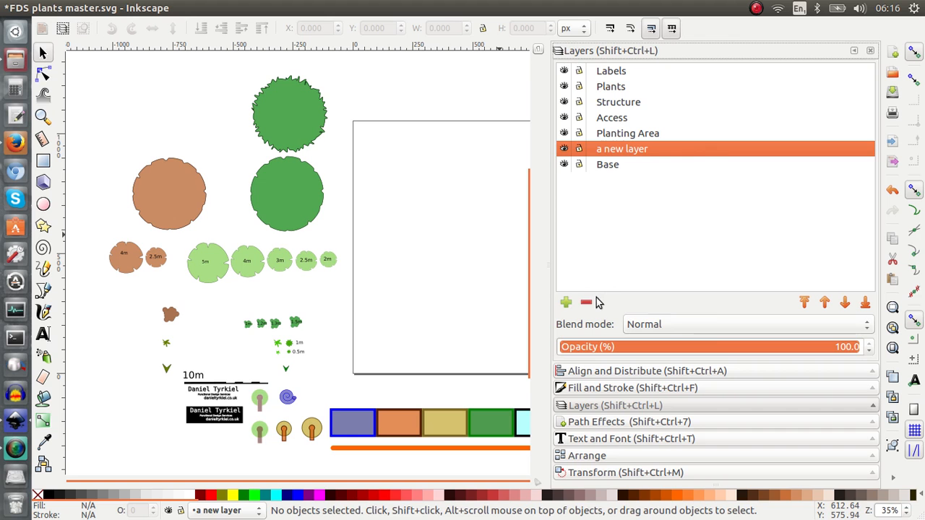
mouse_move(692, 156)
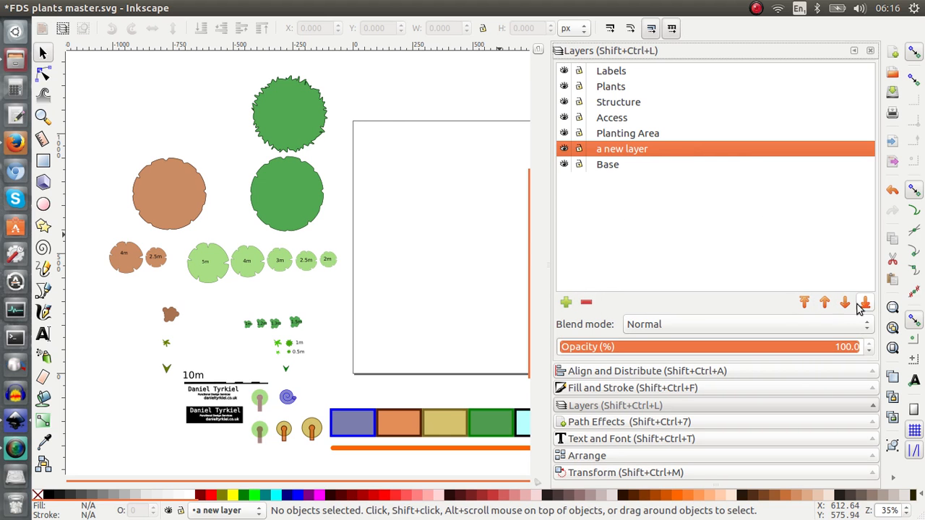
mouse_move(824, 303)
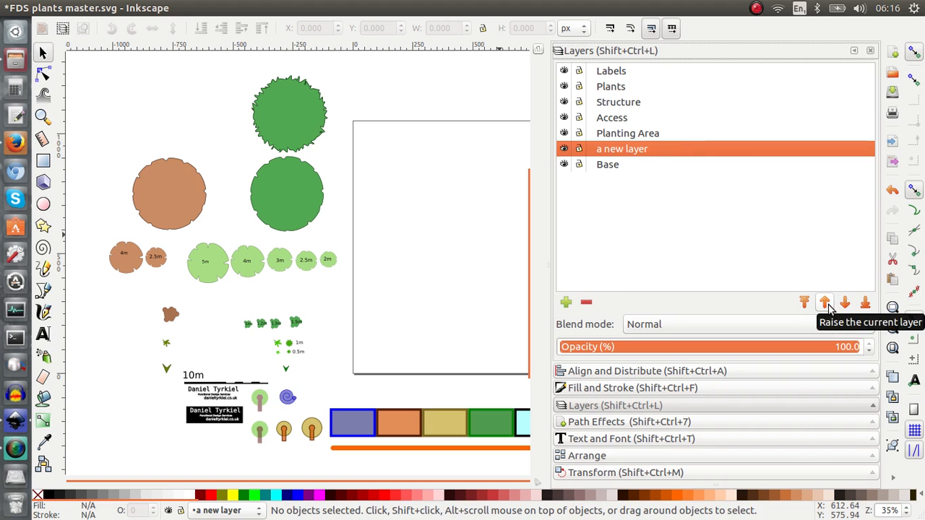
left_click(824, 304)
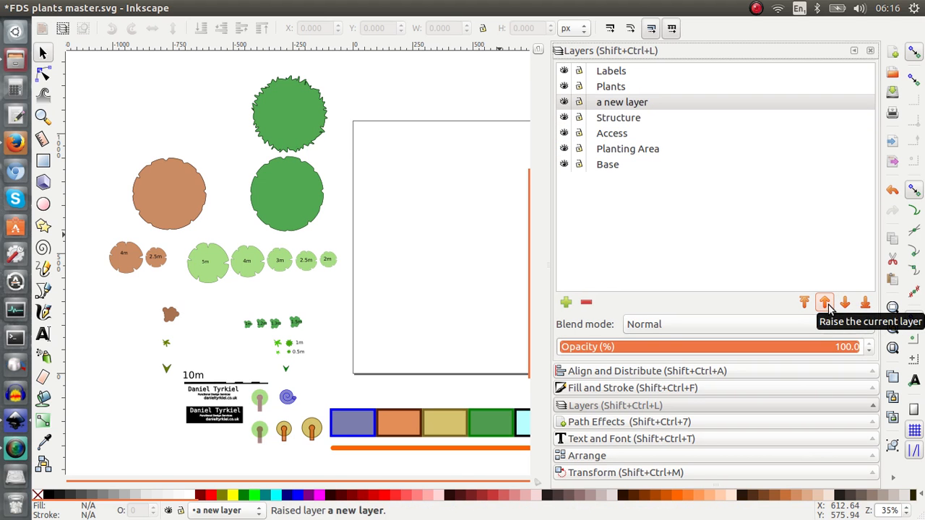
left_click(824, 303)
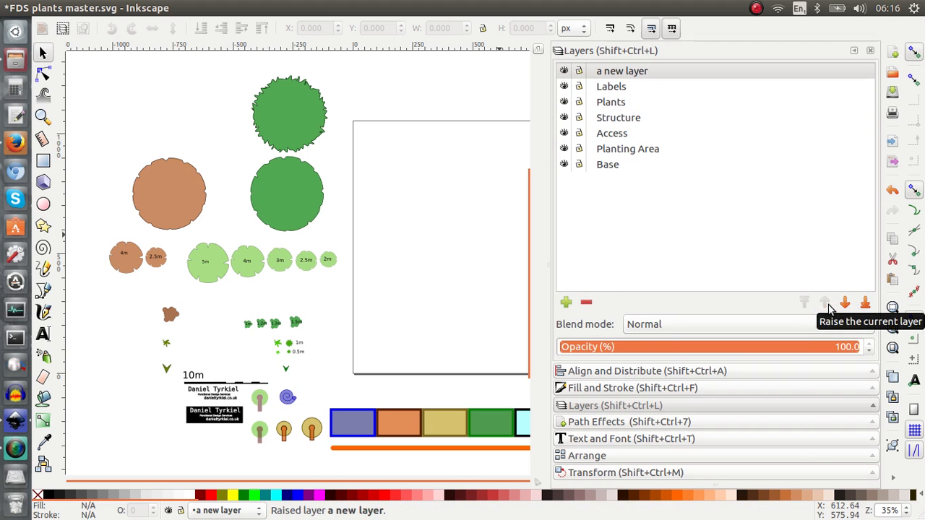
left_click(844, 303)
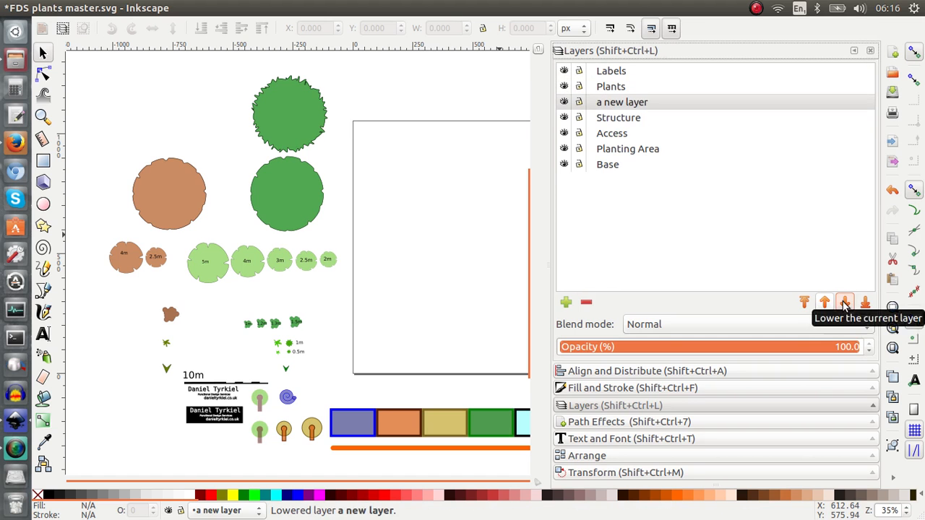
left_click(844, 303)
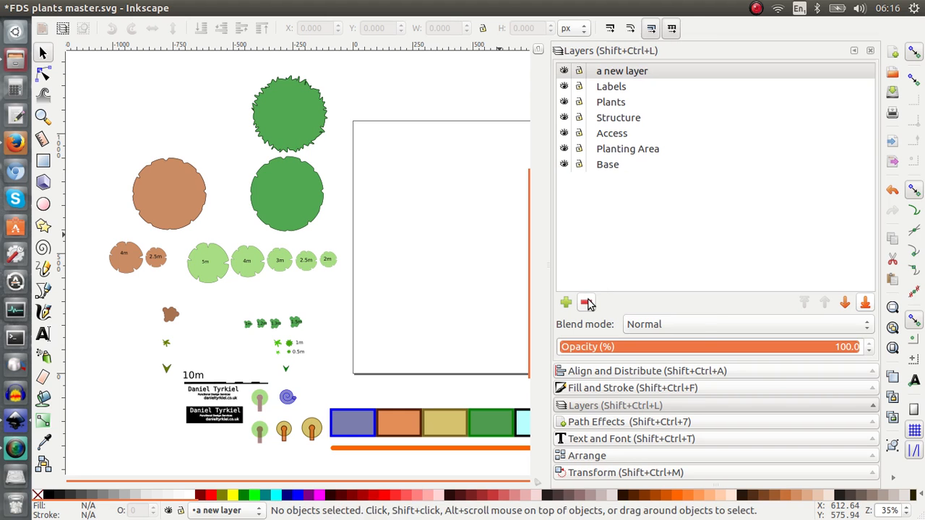
left_click(586, 304)
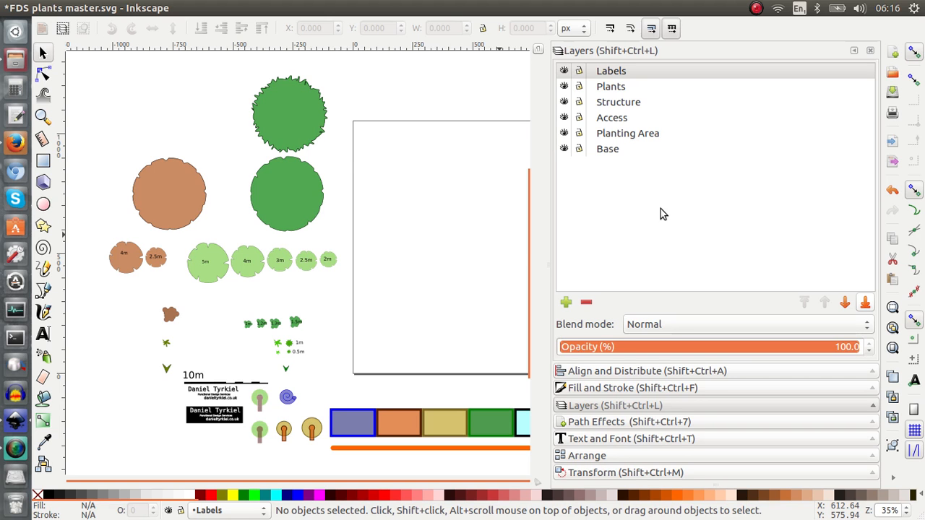
mouse_move(633, 130)
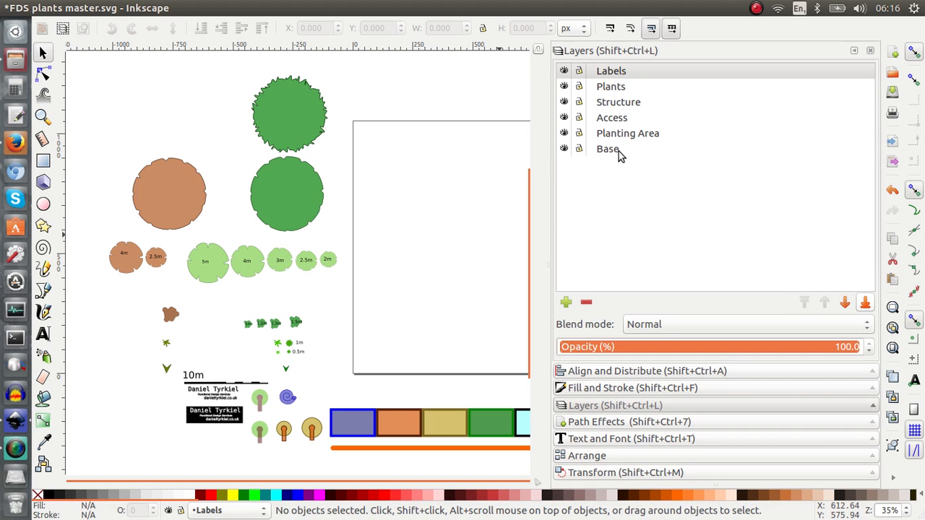
left_click(627, 133)
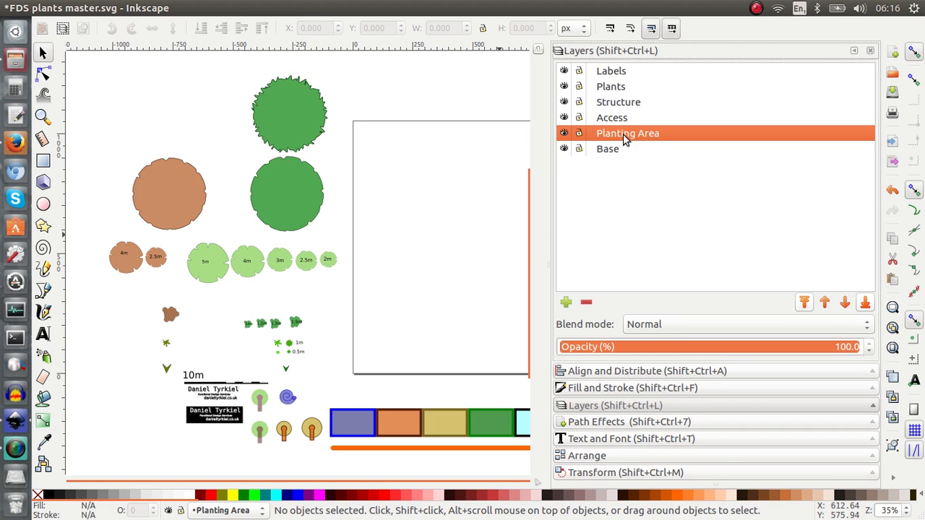
left_click(612, 117)
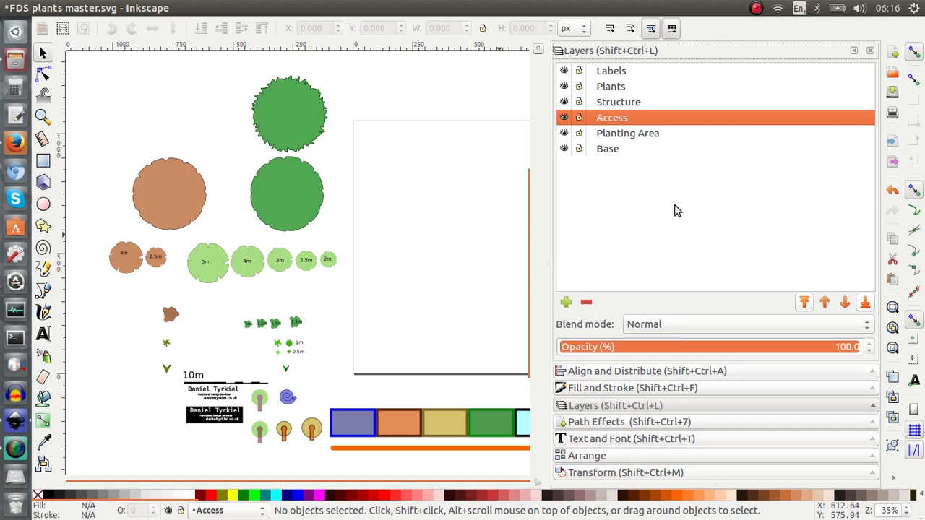
left_click(618, 101)
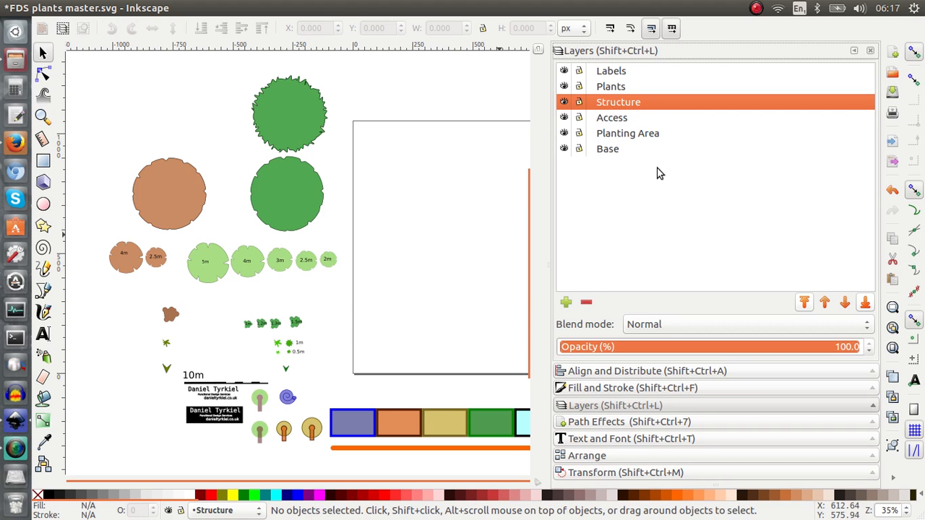
left_click(610, 87)
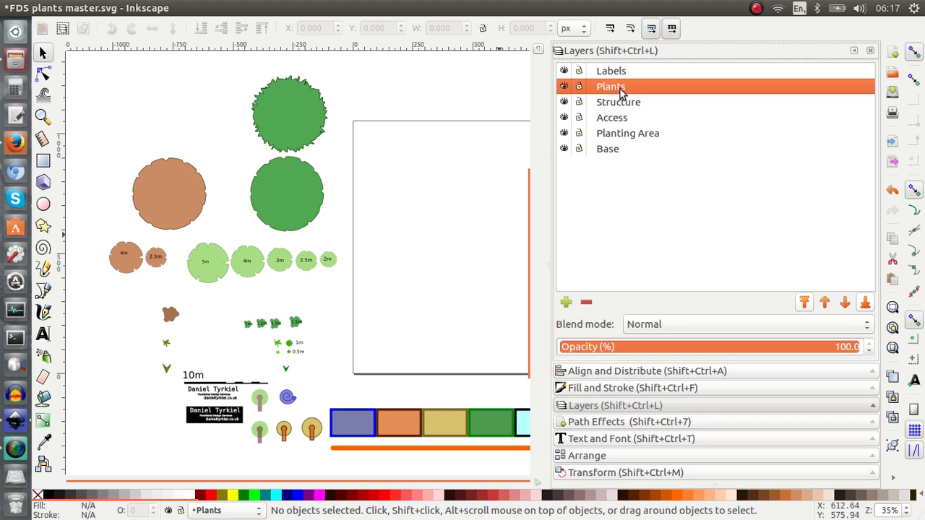
left_click(611, 71)
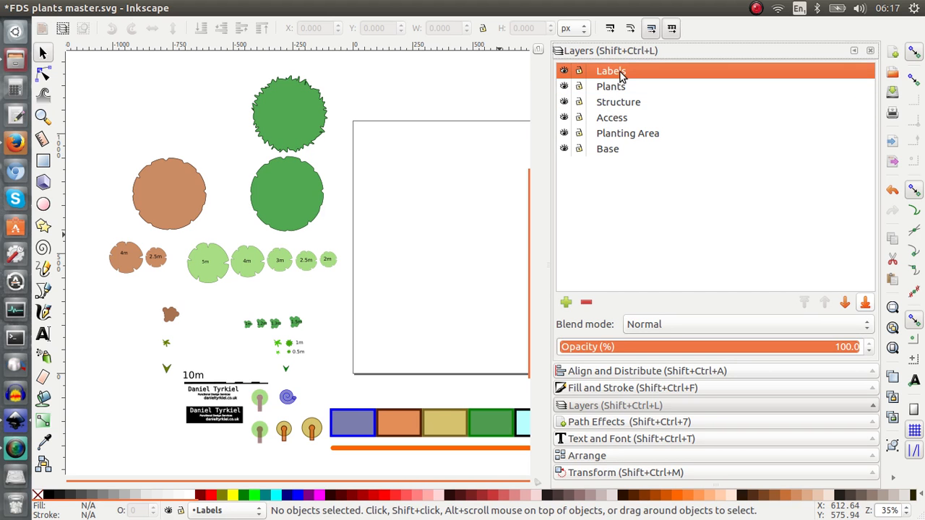
mouse_move(301, 303)
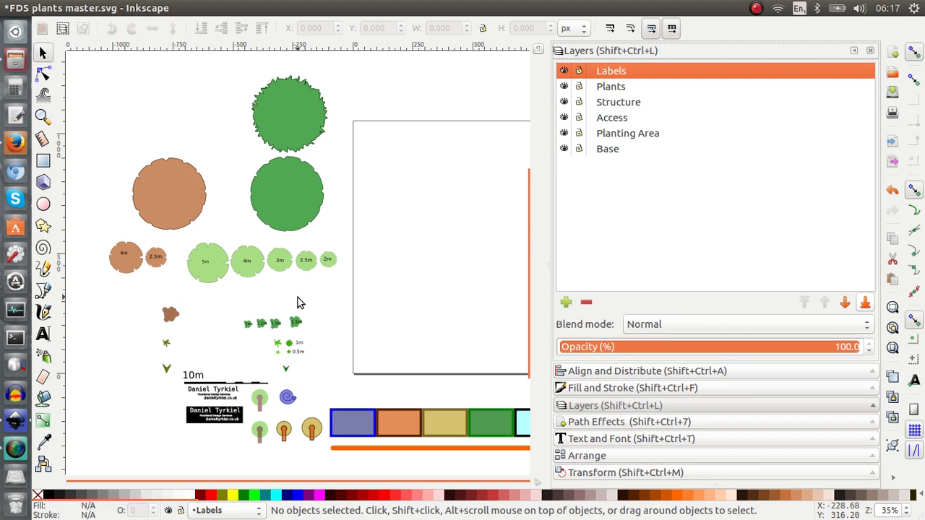
mouse_move(226, 435)
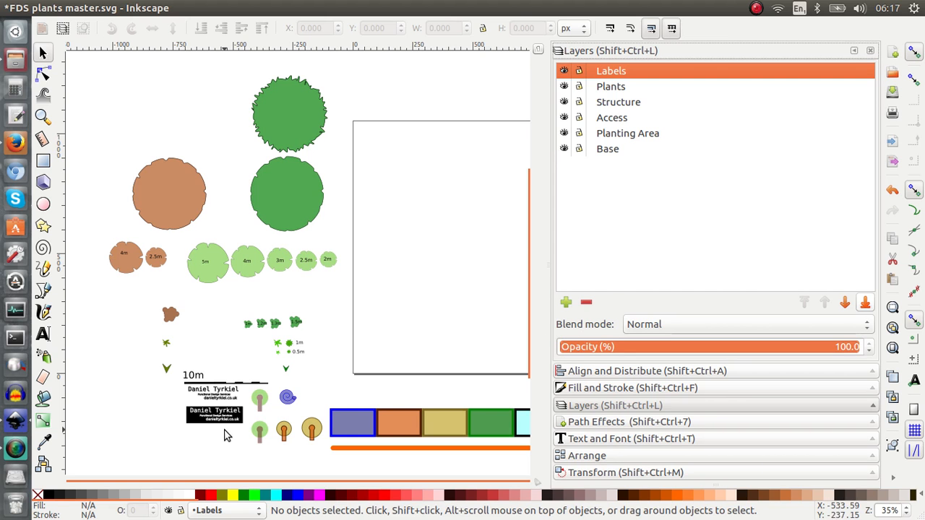
mouse_move(205, 377)
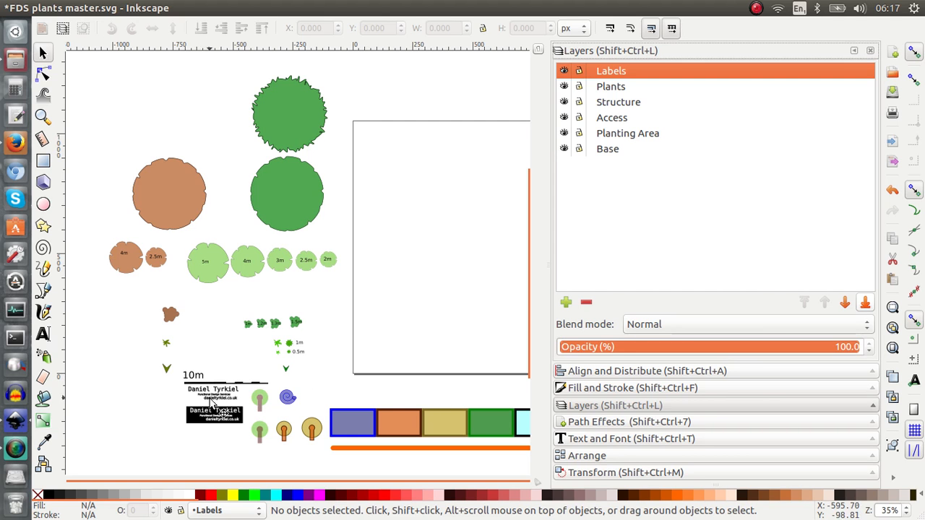
mouse_move(219, 427)
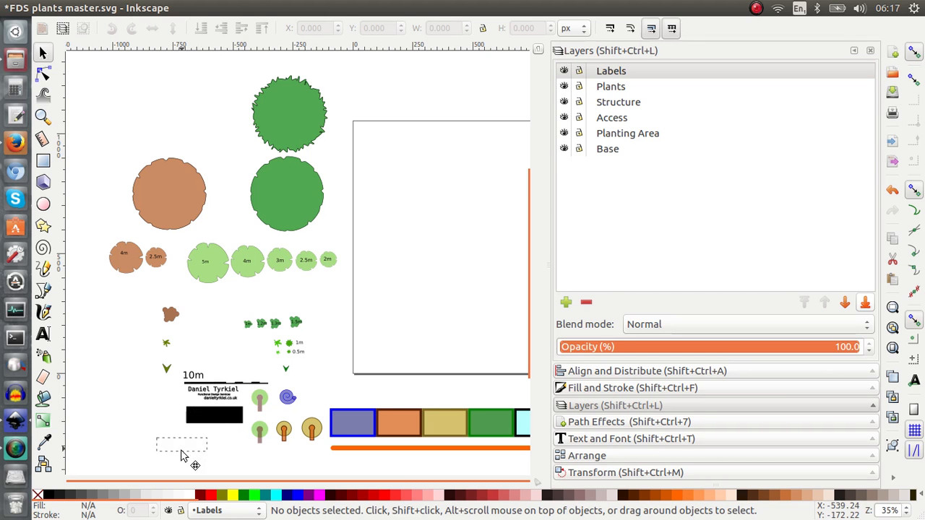
left_click(214, 413)
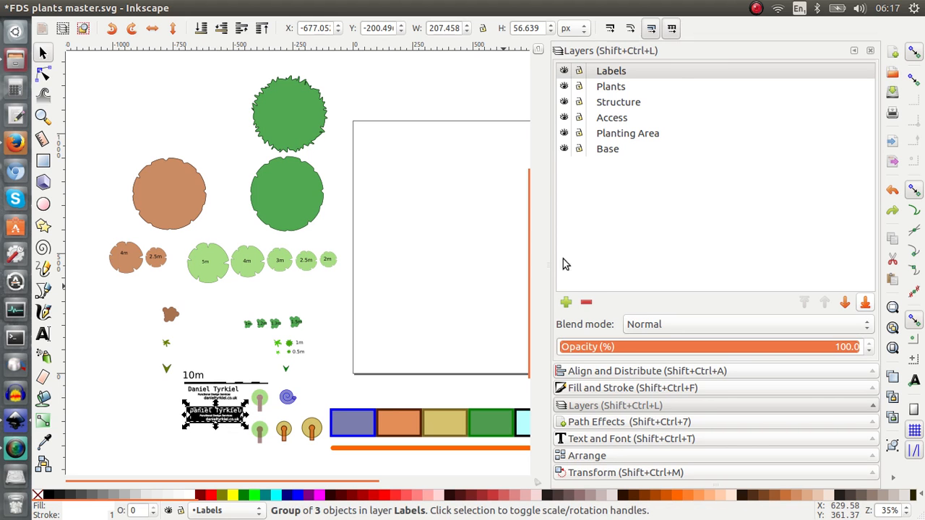
left_click(610, 71)
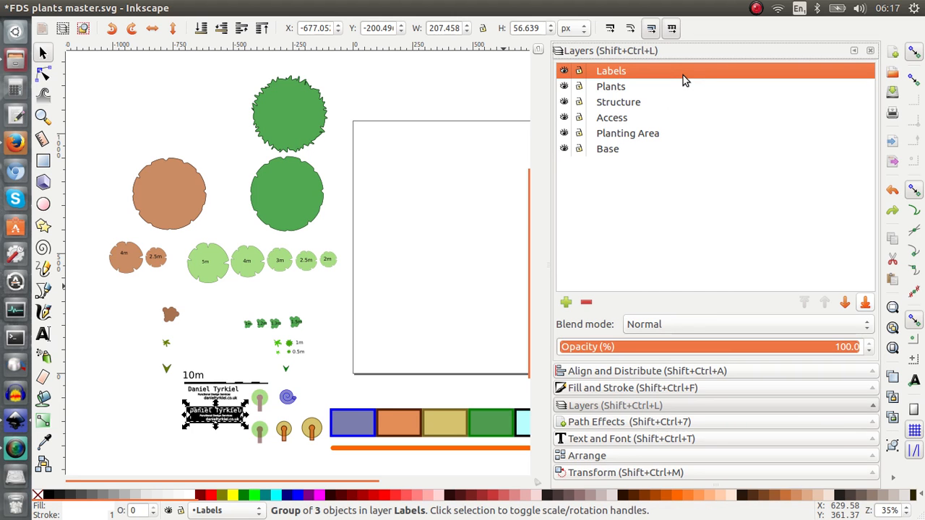
mouse_move(644, 101)
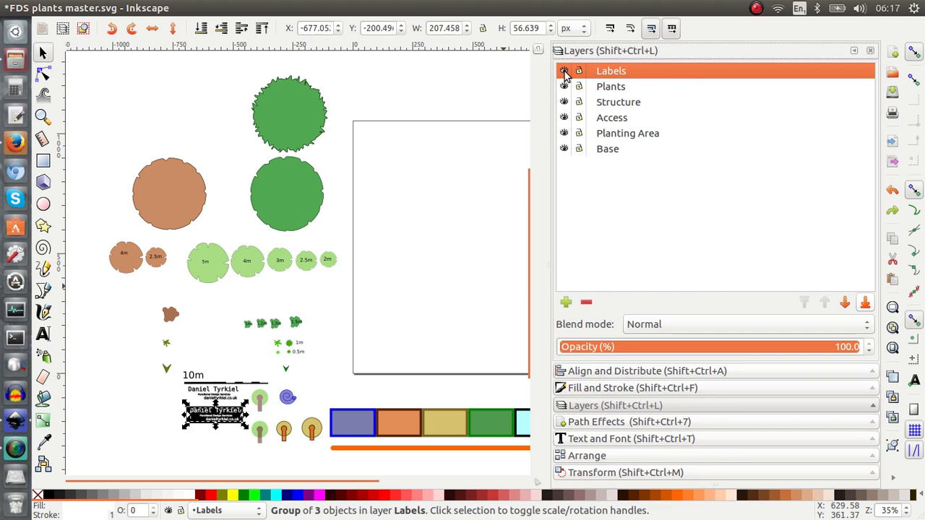
left_click(564, 71)
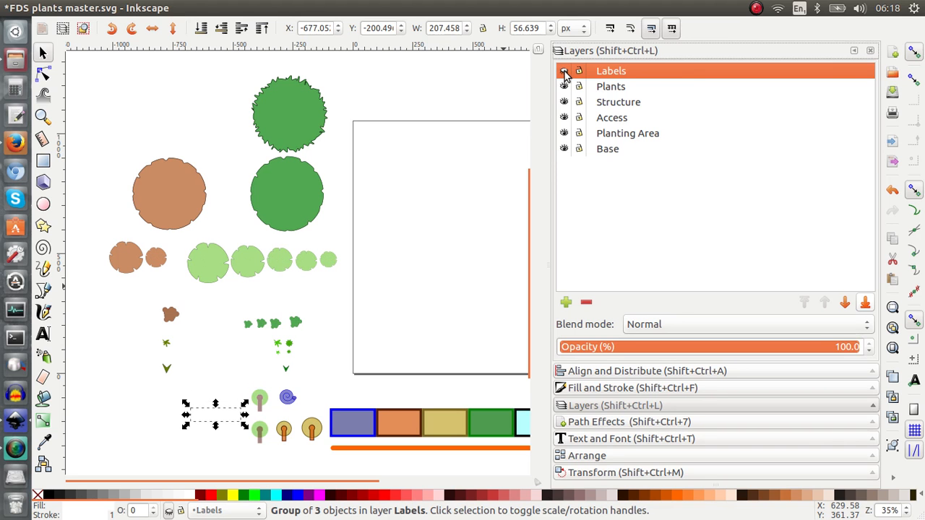
left_click(563, 71)
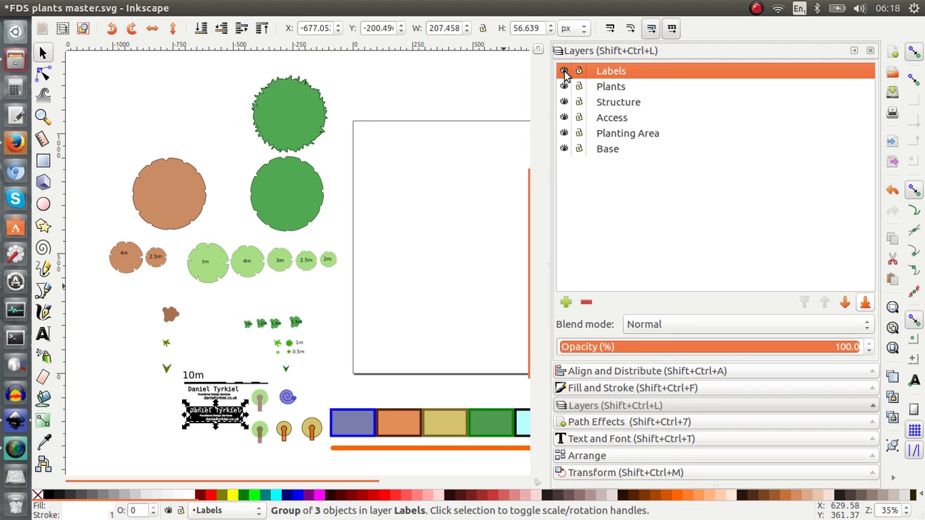
left_click(99, 233)
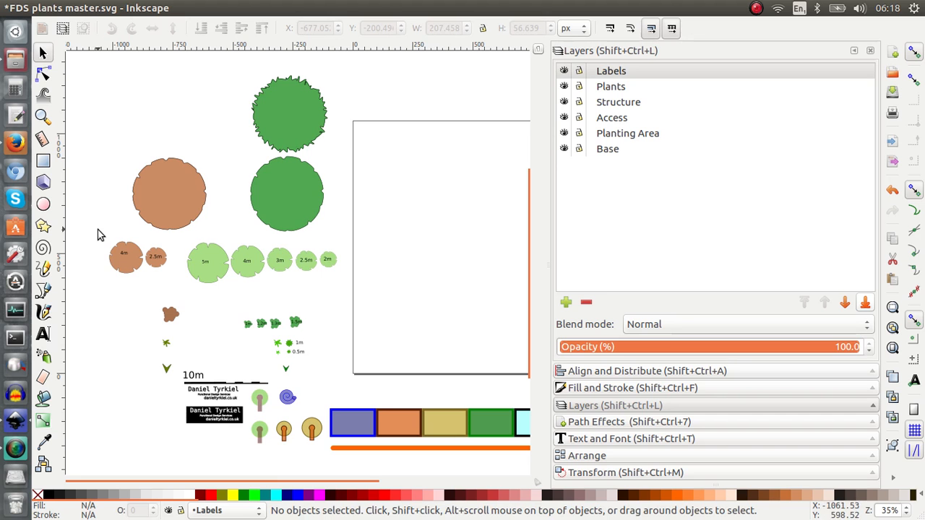
mouse_move(226, 292)
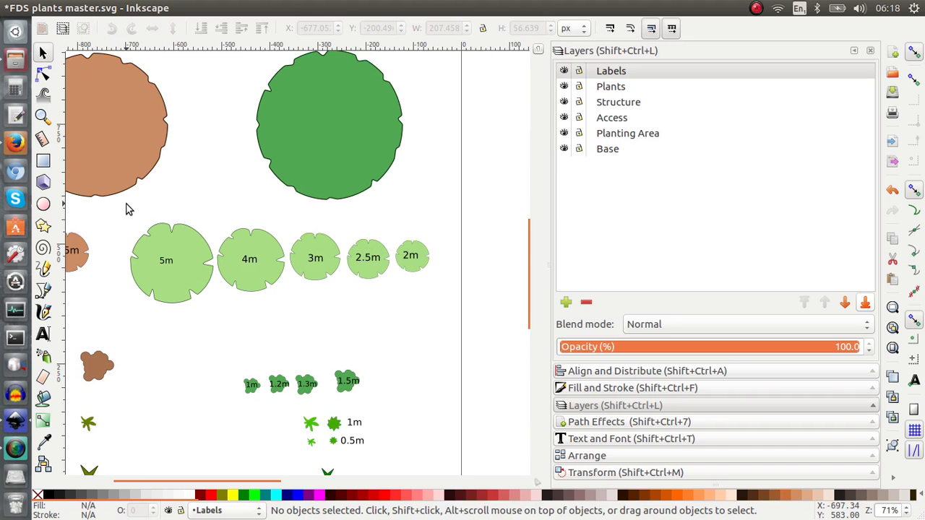
Step: Move the light green plant circles with their labels, then with the Labels layer hidden, and show Labels again
left_click_drag(127, 217, 433, 311)
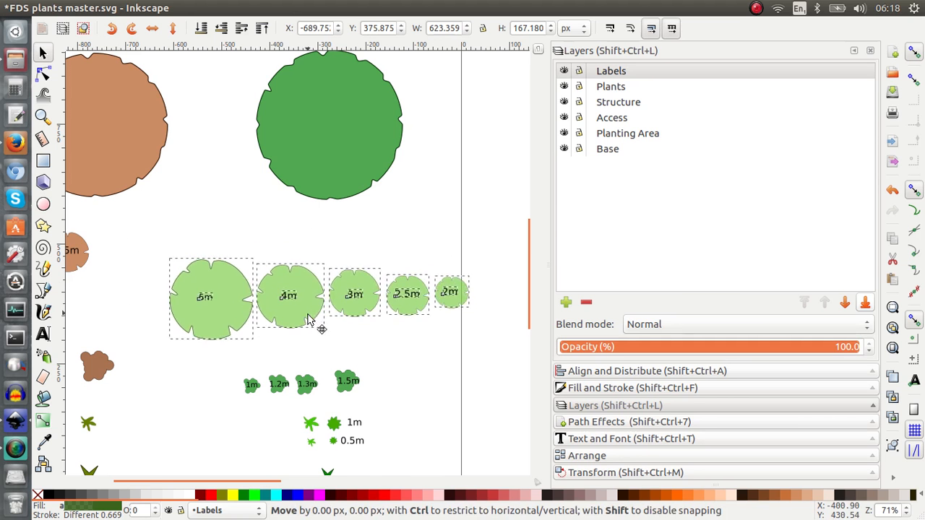
left_click_drag(320, 329, 289, 291)
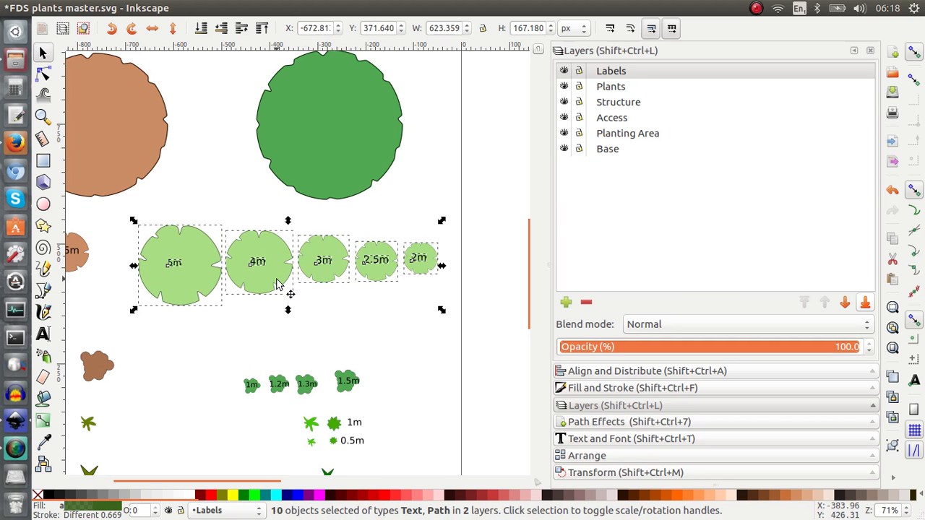
mouse_move(336, 313)
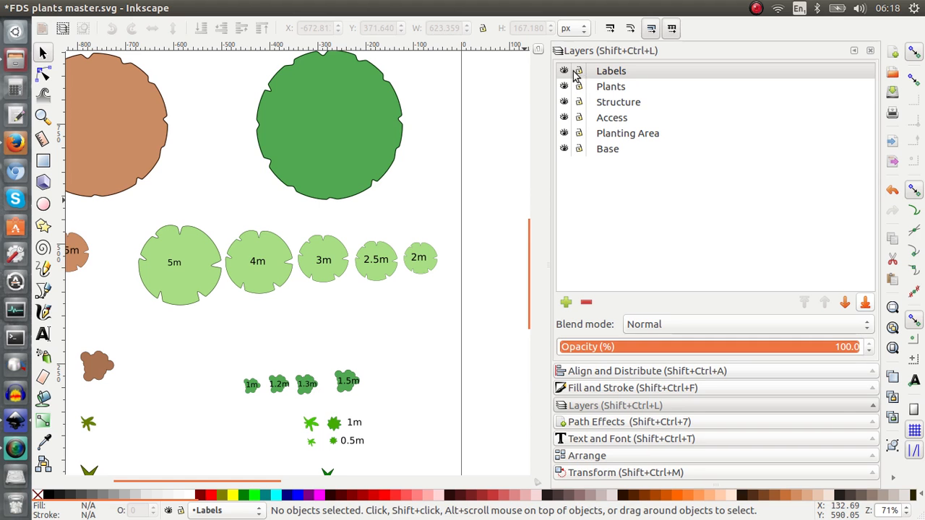
left_click(564, 71)
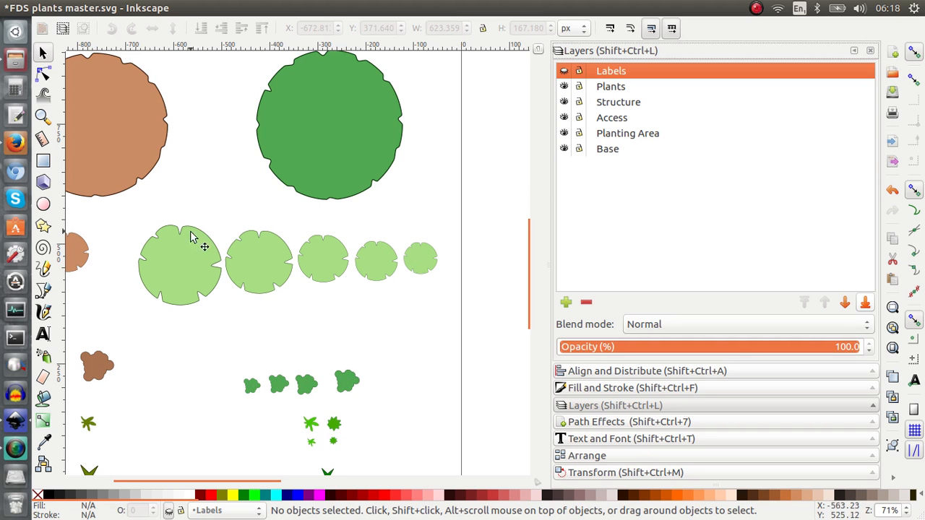
left_click_drag(224, 219, 440, 304)
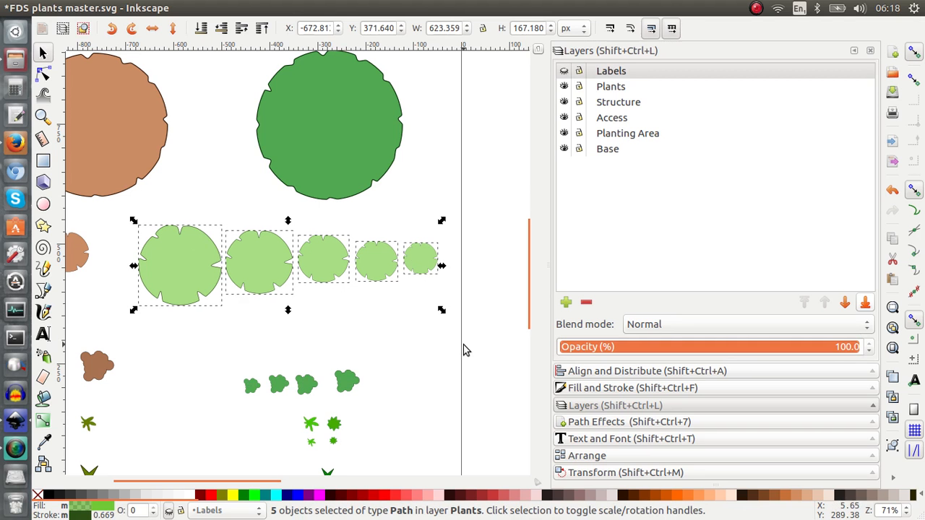
mouse_move(181, 267)
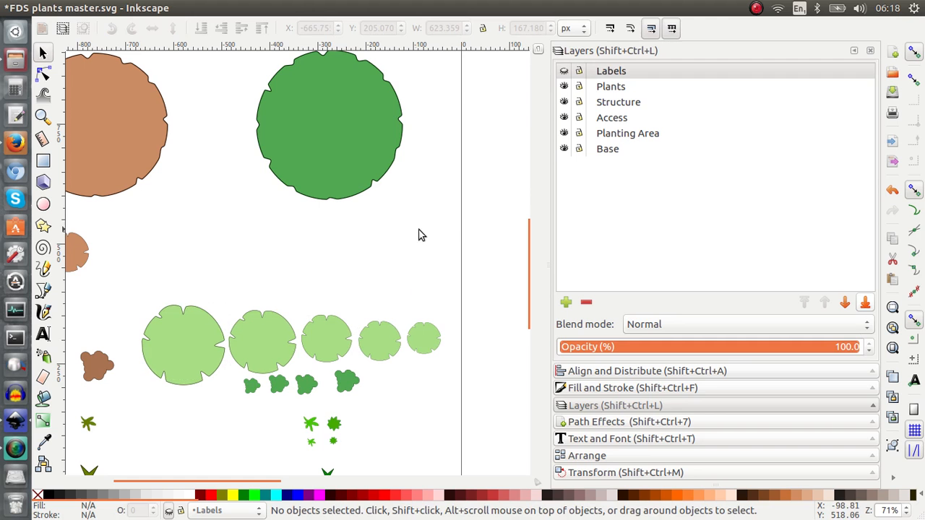
left_click(564, 70)
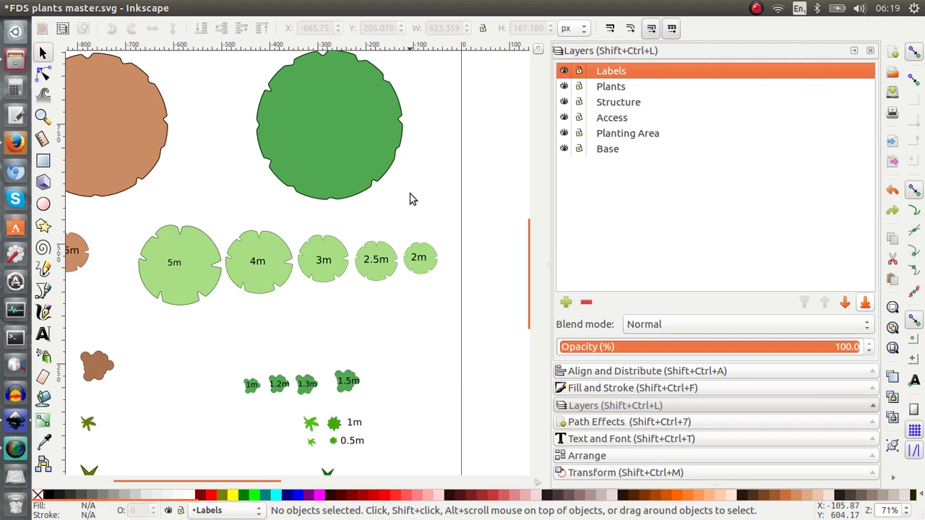
Step: Switch to the Firefox tracing-paper video, then return to the Inkscape window
key("ctrl+s")
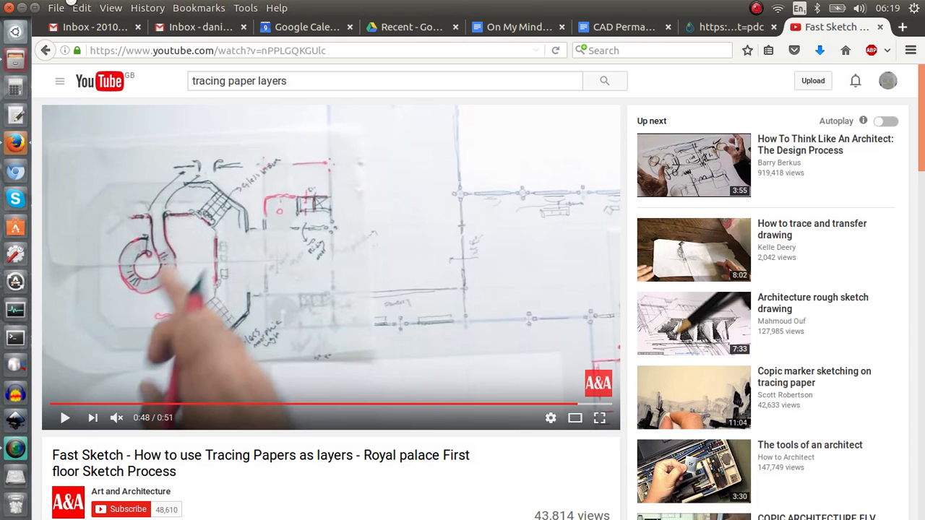
left_click(55, 9)
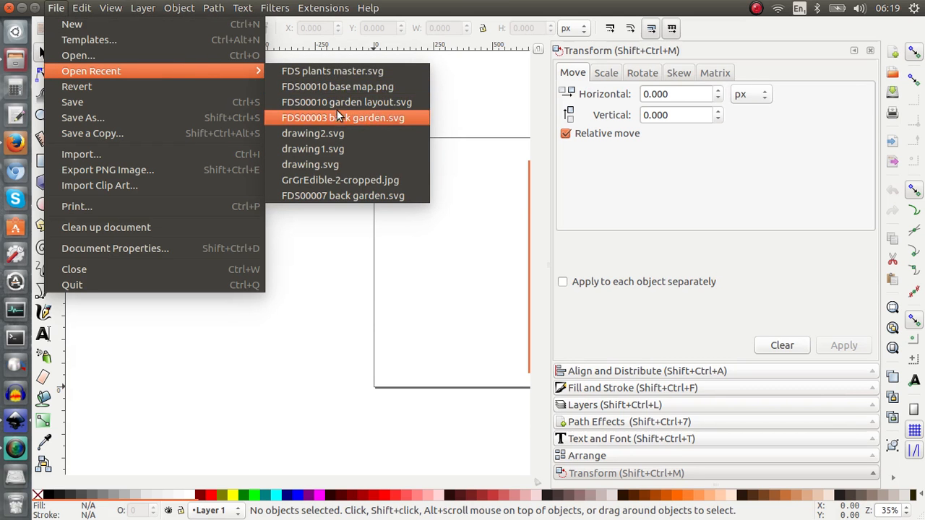
Step: Open FDS00003 back garden.svg, expand its Layers panel and select a light green plant circle
left_click(342, 117)
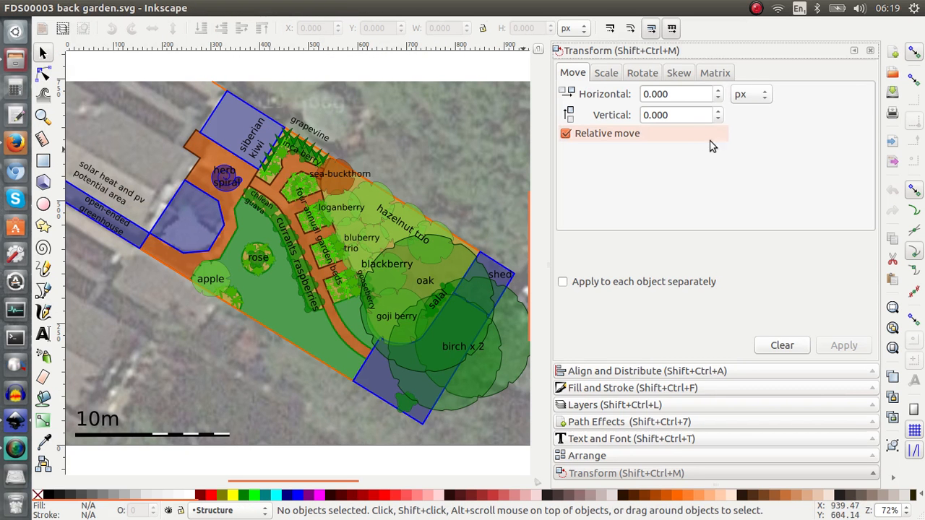
mouse_move(667, 408)
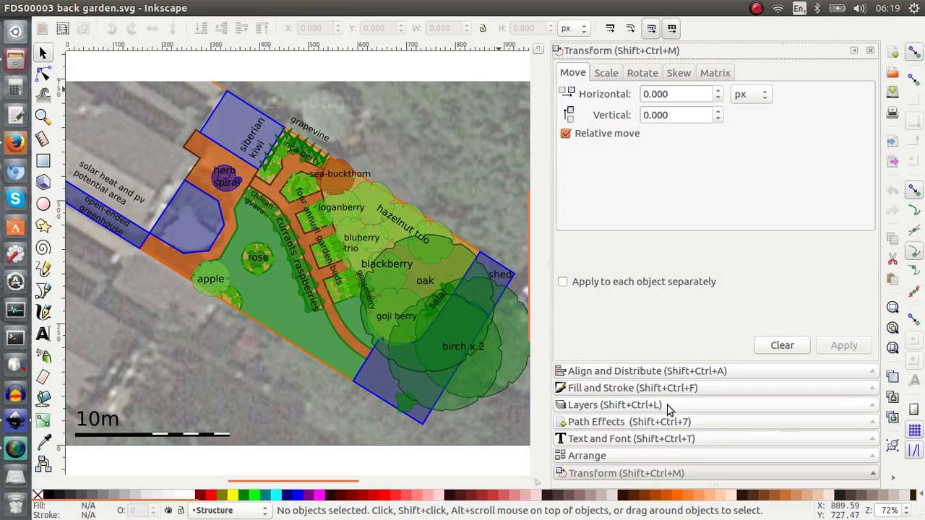
left_click(615, 405)
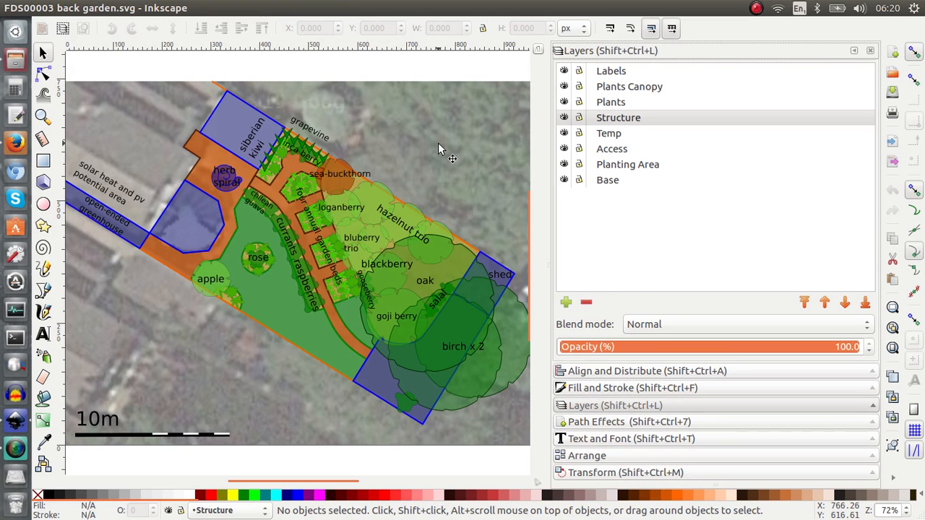
mouse_move(122, 432)
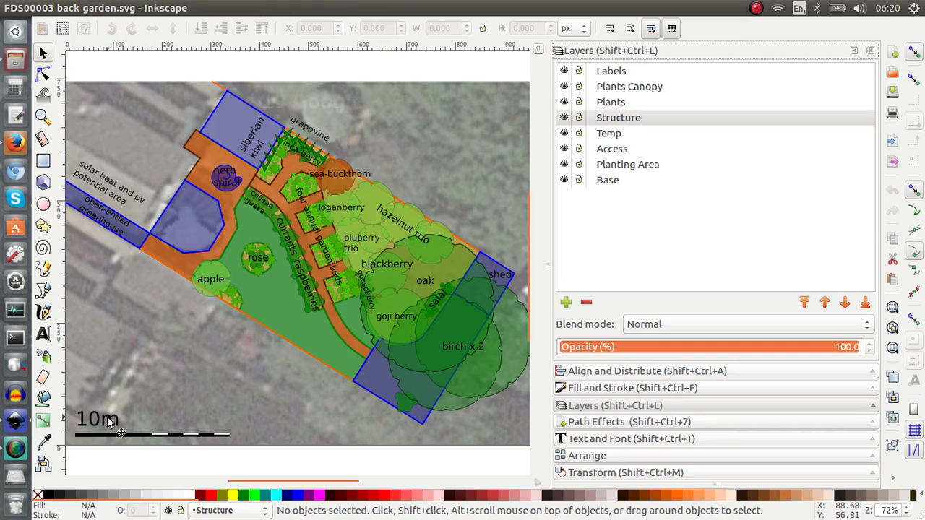
mouse_move(564, 71)
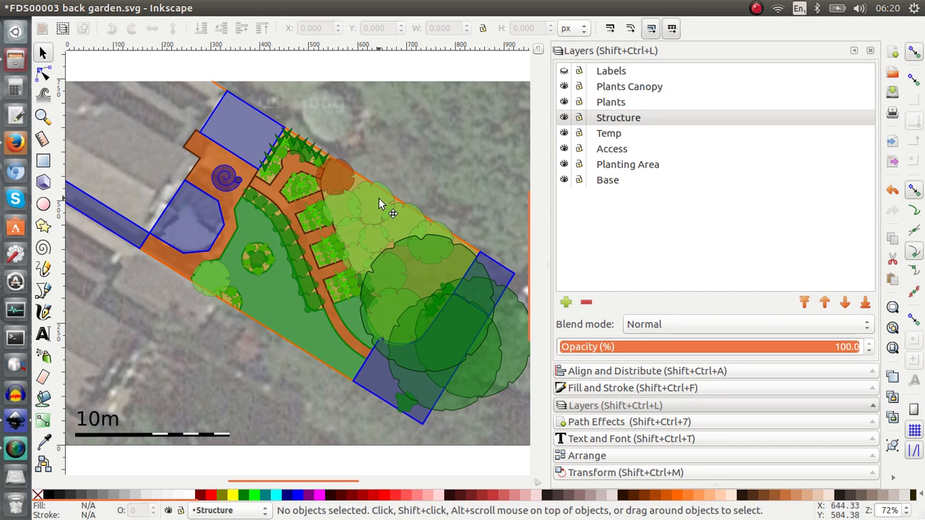
left_click(405, 152)
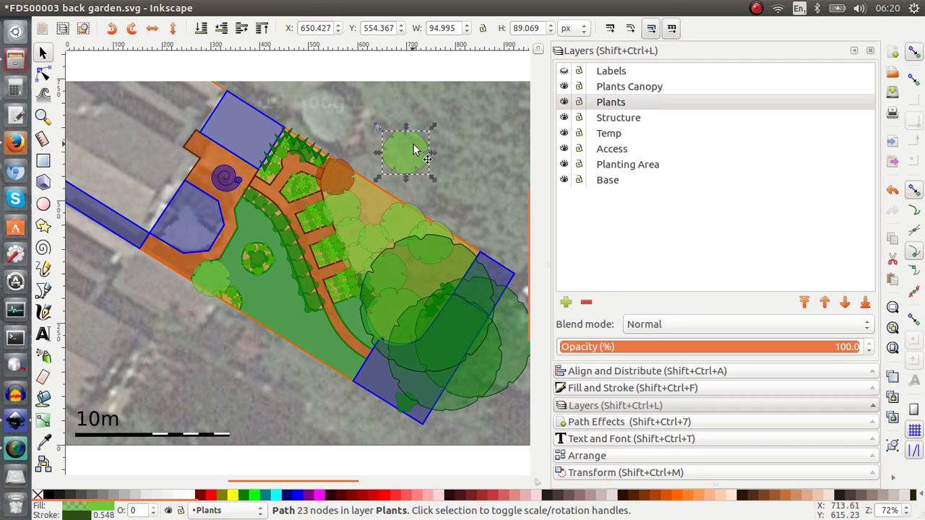
Step: Drag the plant circle onto the garden bed, then hide the Plants, Structure and Base layers leaving only Access visible
left_click_drag(405, 152, 374, 205)
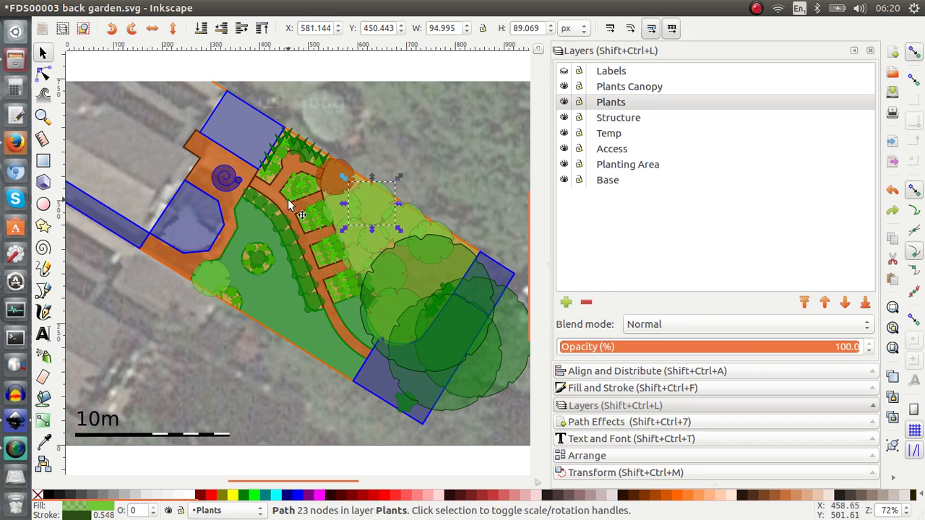
mouse_move(309, 197)
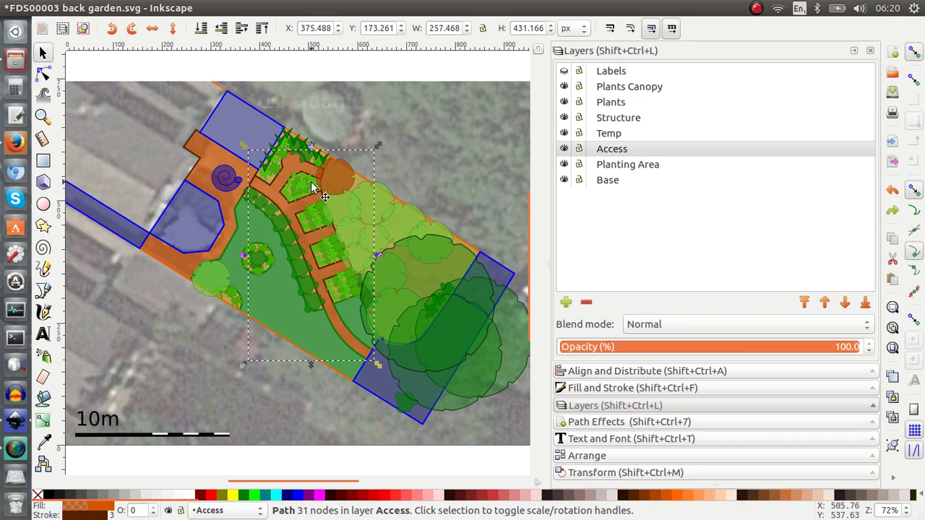
left_click(563, 101)
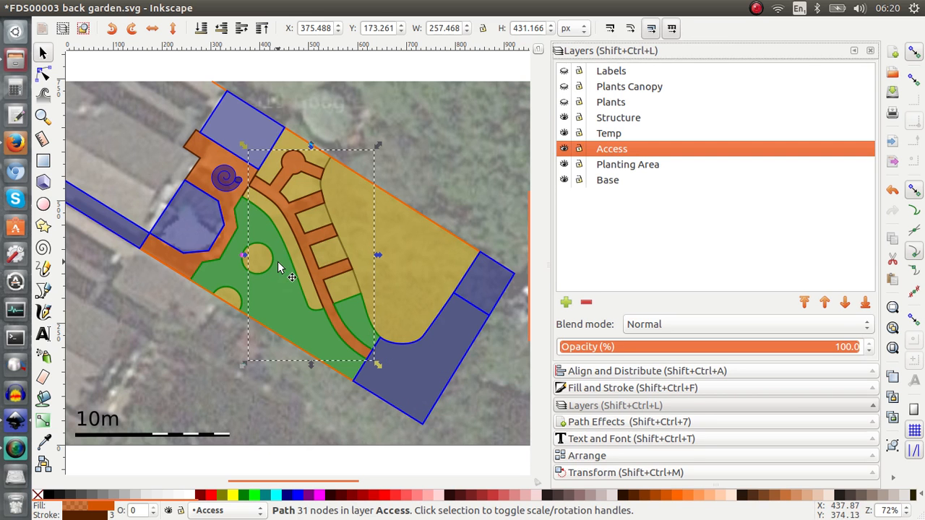
left_click(44, 75)
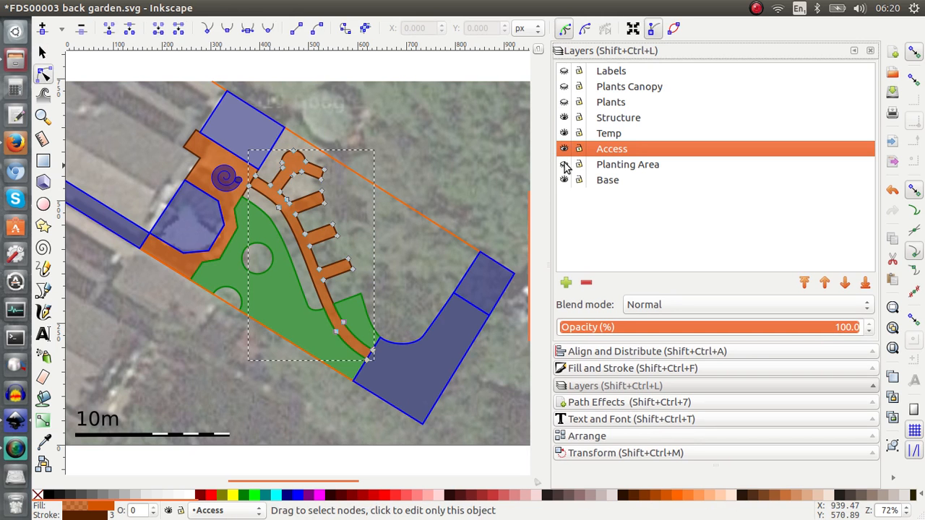
mouse_move(565, 185)
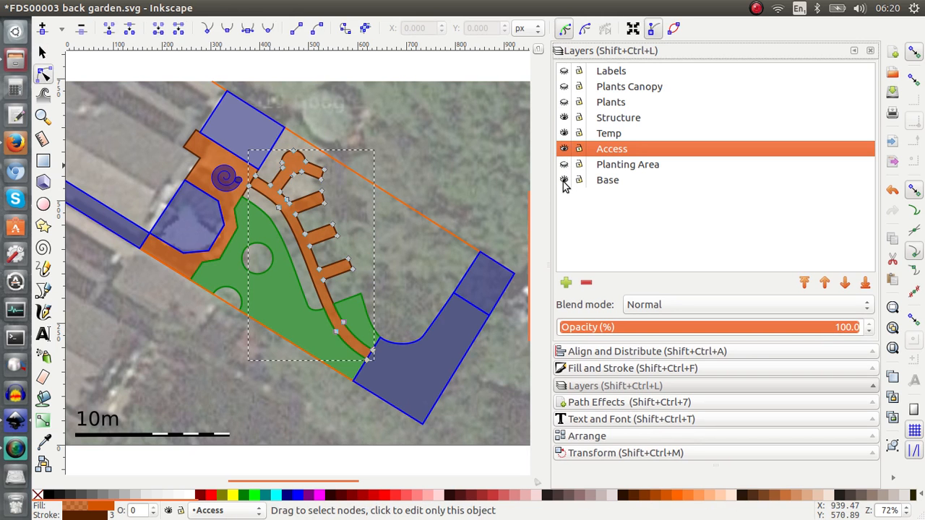
left_click(564, 118)
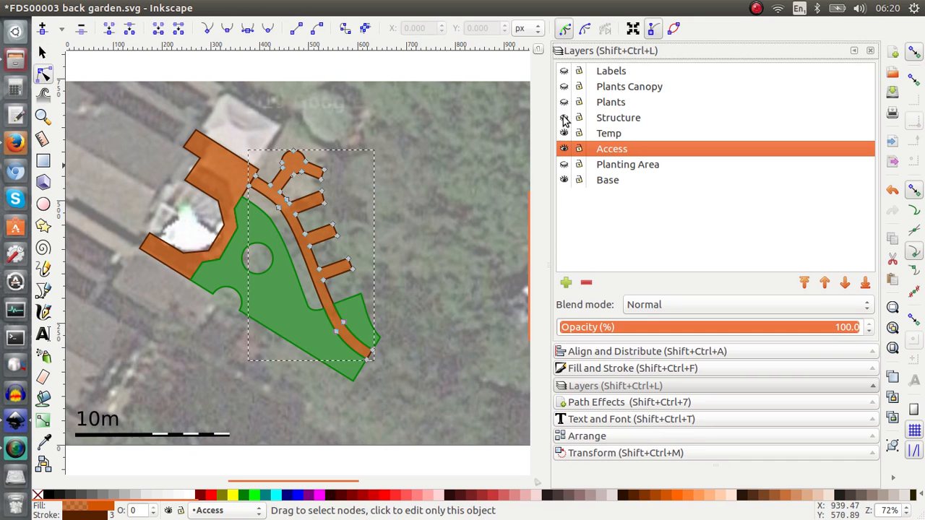
left_click(563, 180)
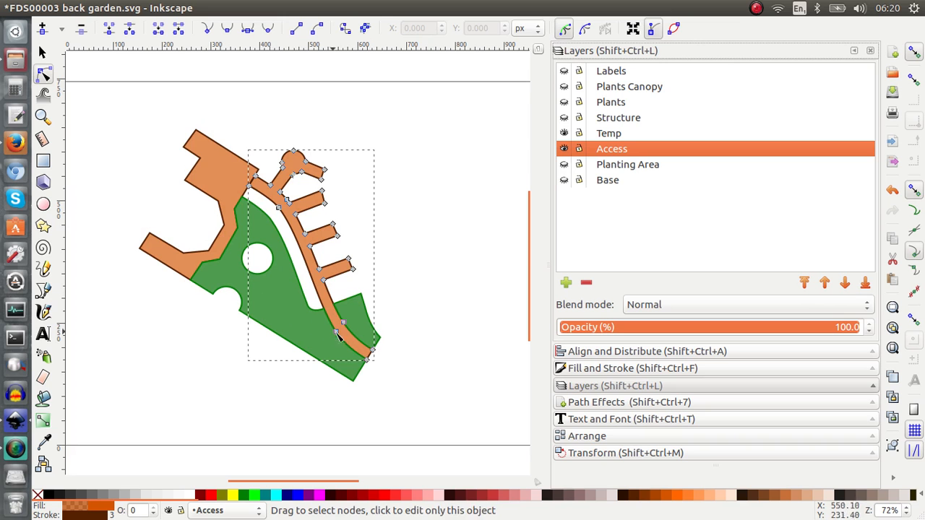
mouse_move(543, 295)
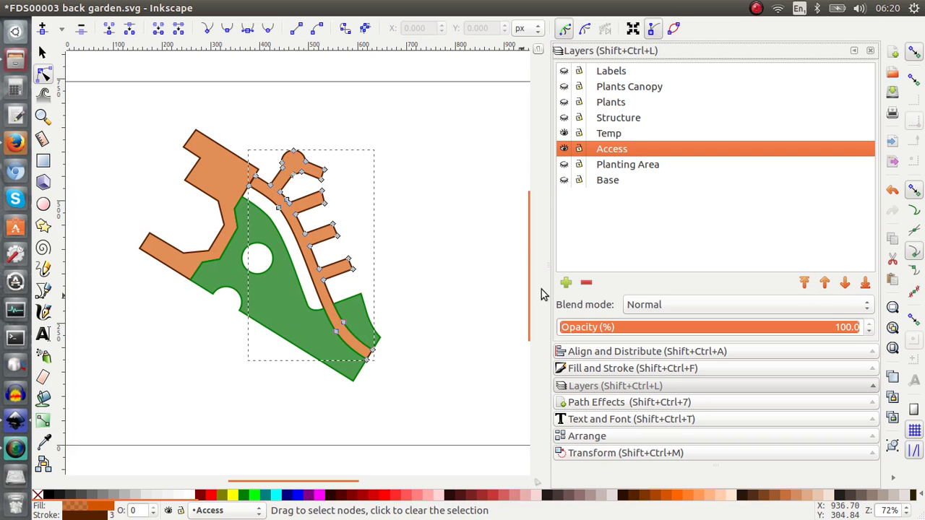
mouse_move(598, 208)
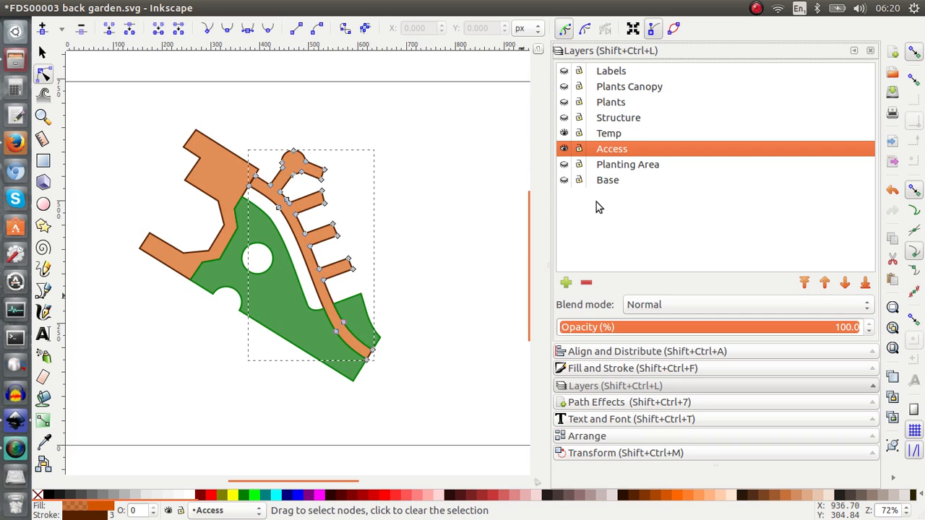
mouse_move(359, 252)
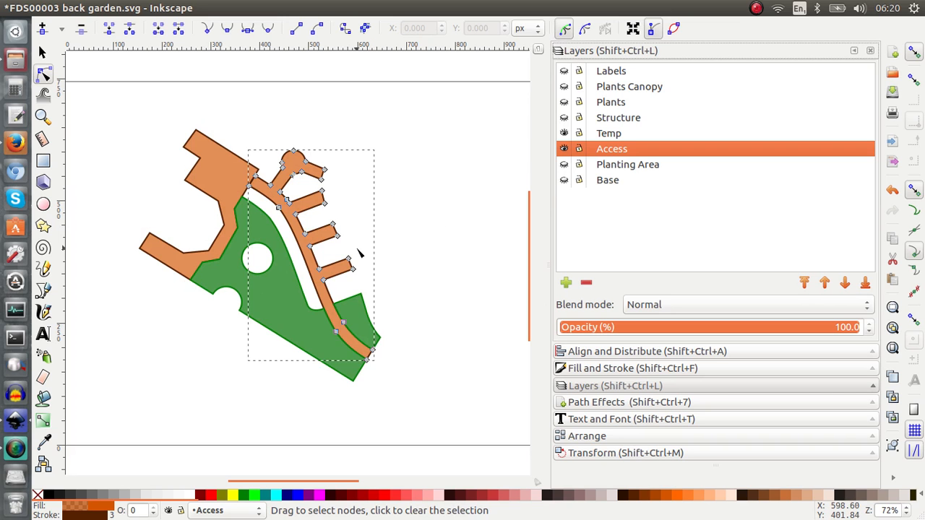
mouse_move(648, 215)
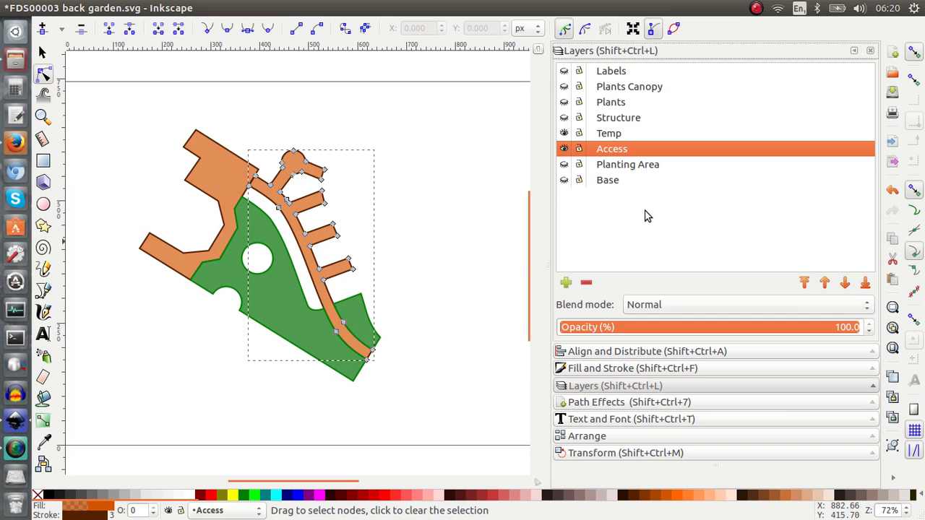
mouse_move(633, 175)
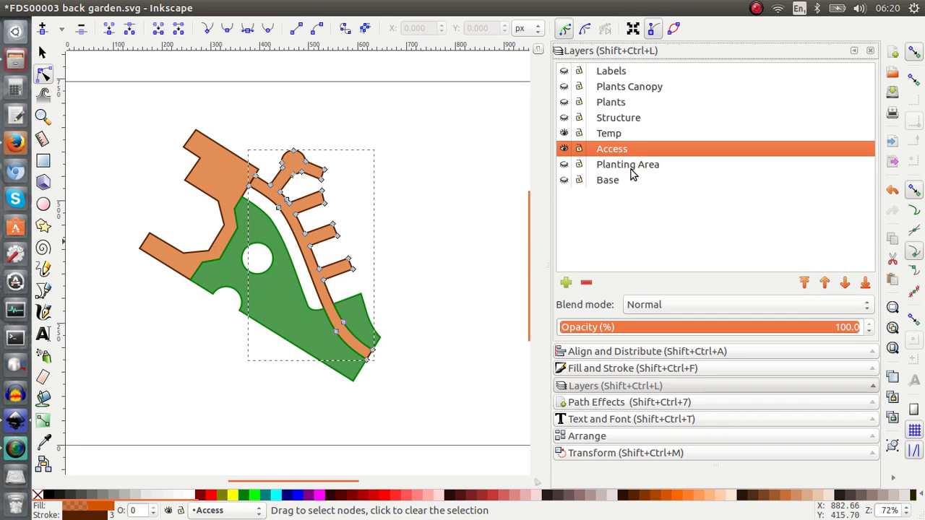
mouse_move(779, 243)
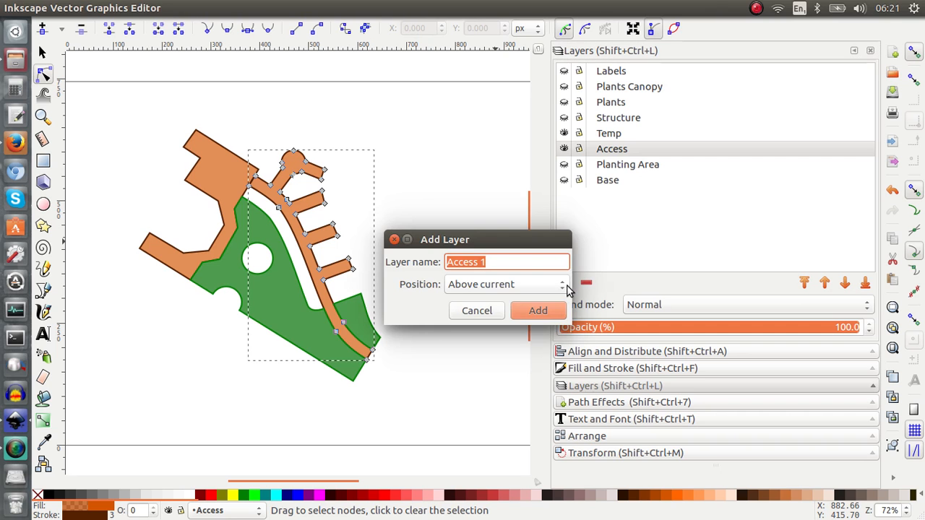
Step: Add a layer named Grass positioned above the current Access layer
left_click(506, 284)
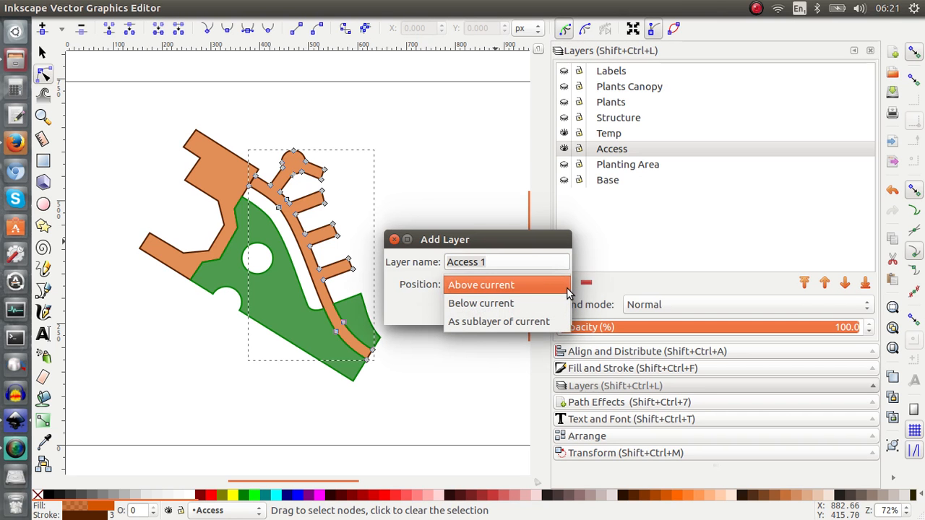
left_click(480, 285)
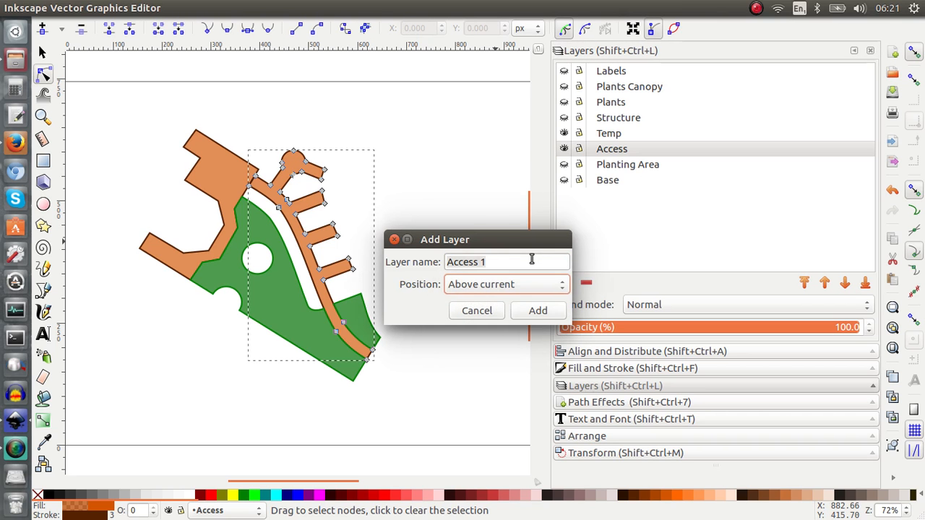
key("BackSpace")
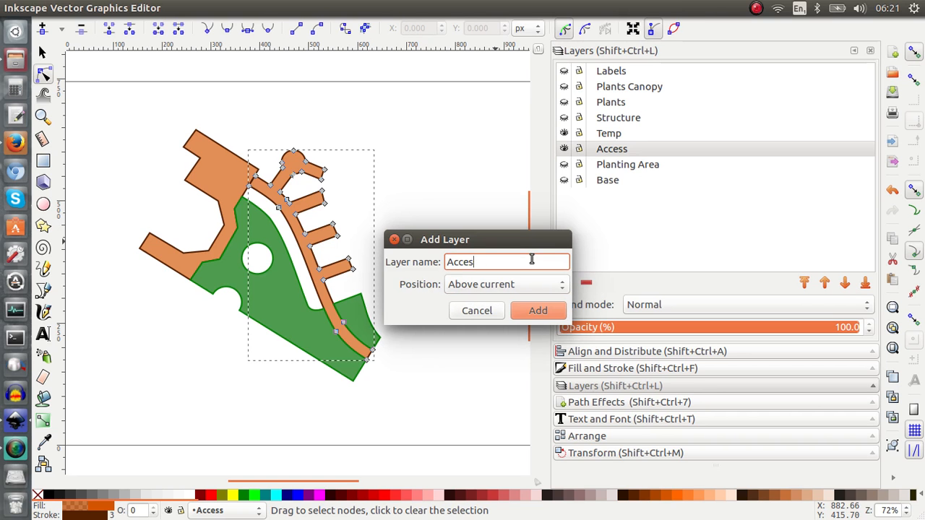
type("Grass")
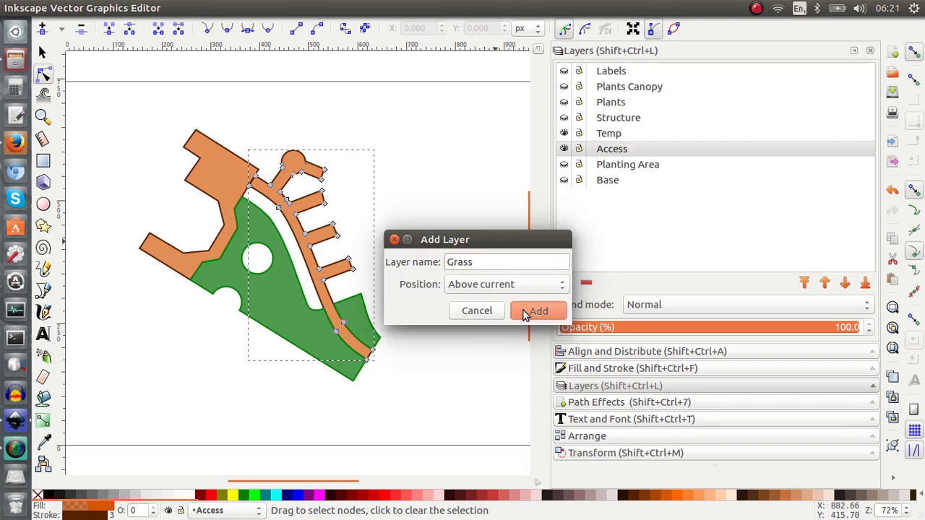
left_click(537, 310)
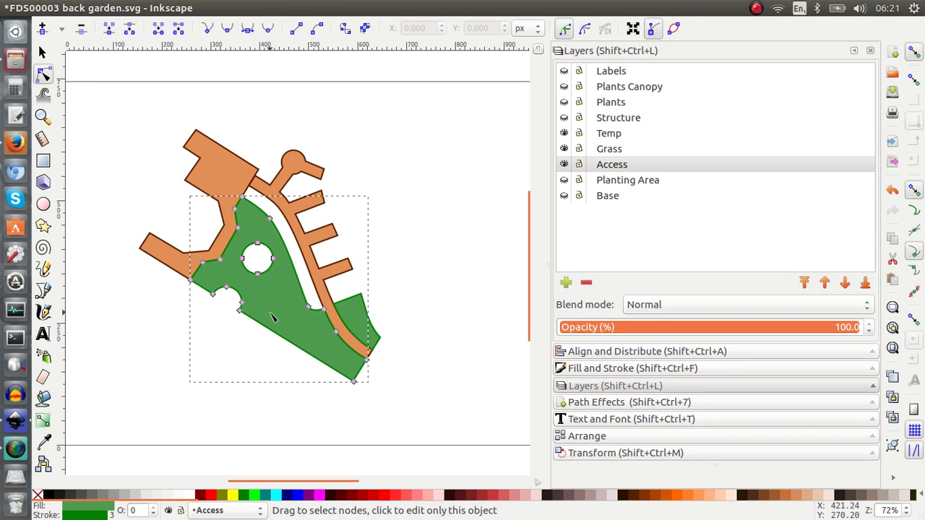
Step: Send the selected green grass shape to the Grass layer, deselect, and hide the Grass layer
left_click(40, 52)
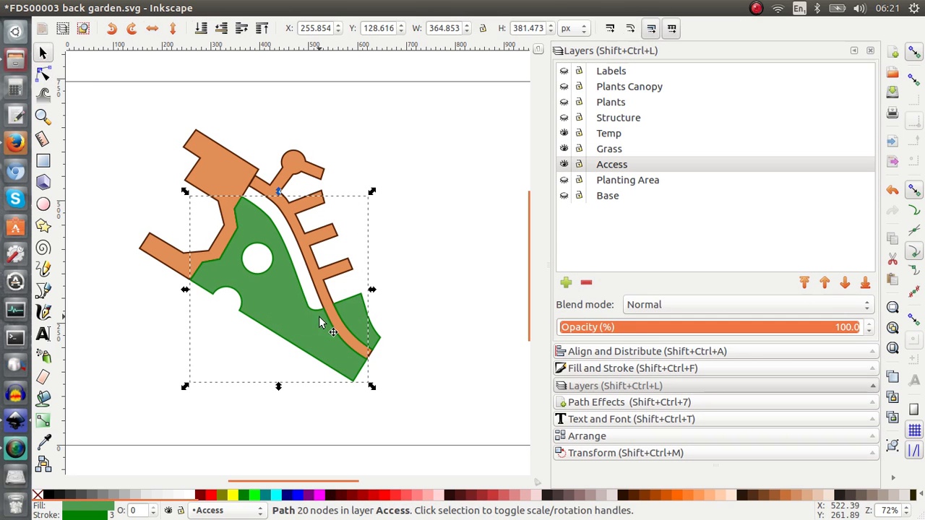
mouse_move(356, 321)
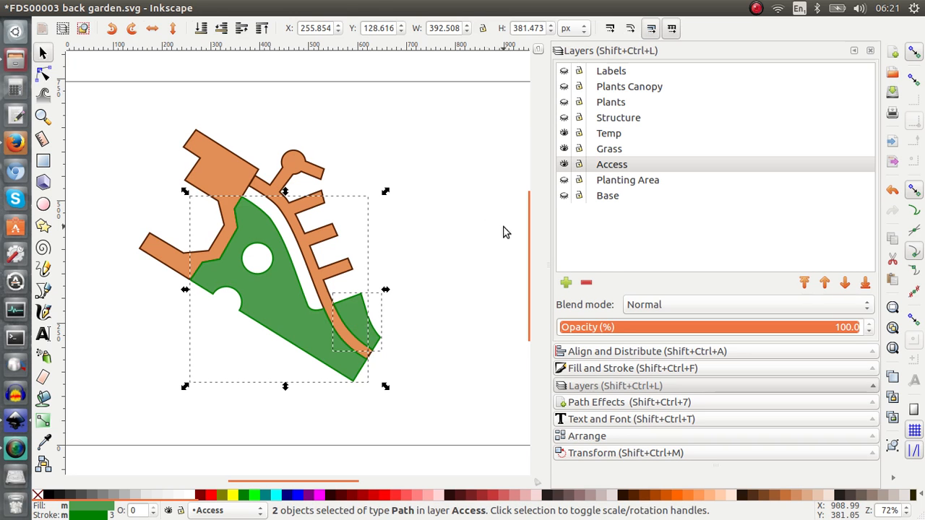
left_click(144, 8)
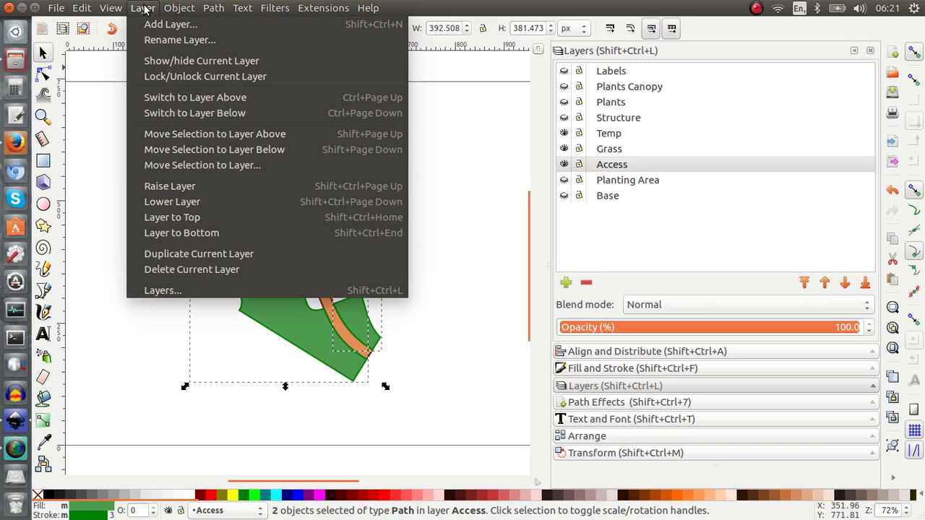
mouse_move(194, 113)
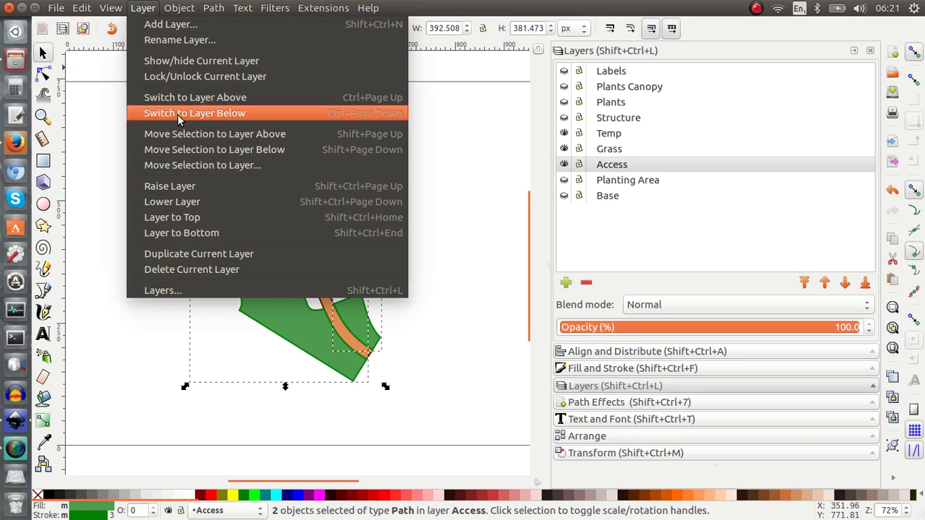
left_click(202, 165)
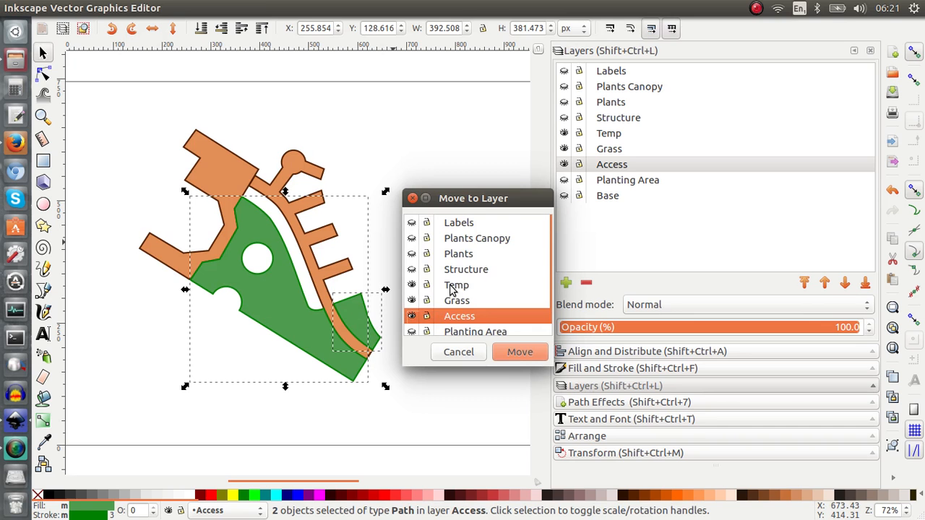
left_click(521, 352)
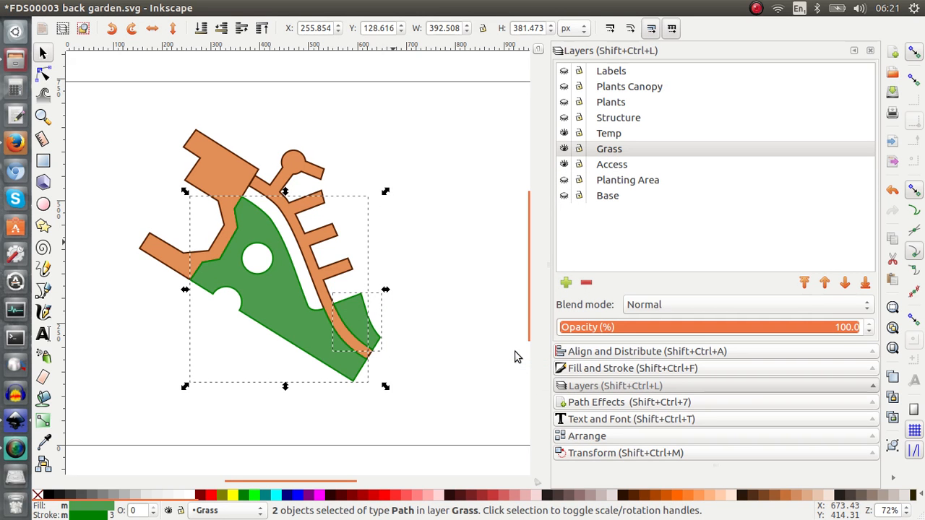
left_click(463, 295)
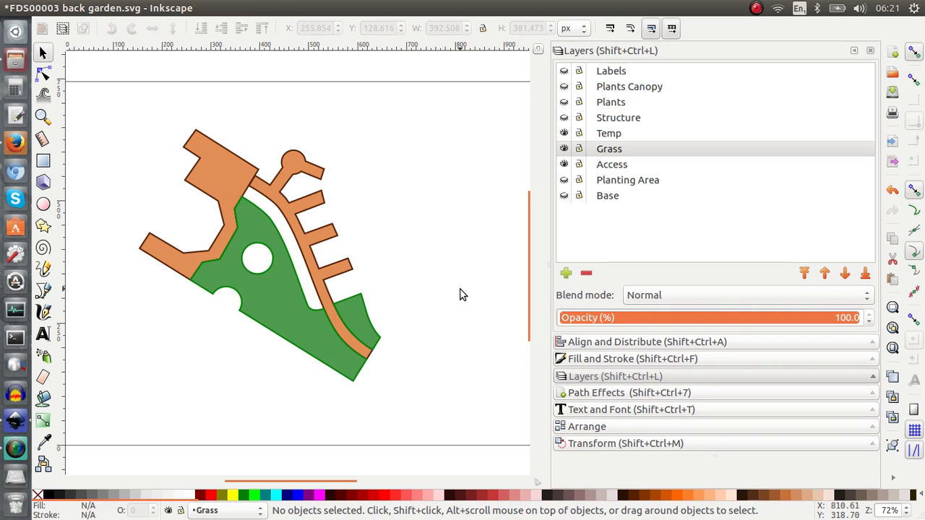
left_click(563, 147)
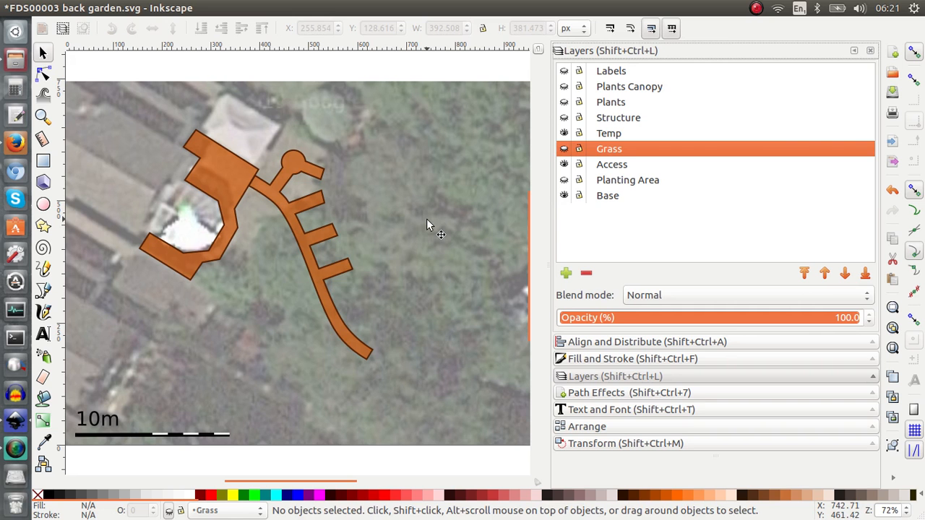
mouse_move(518, 135)
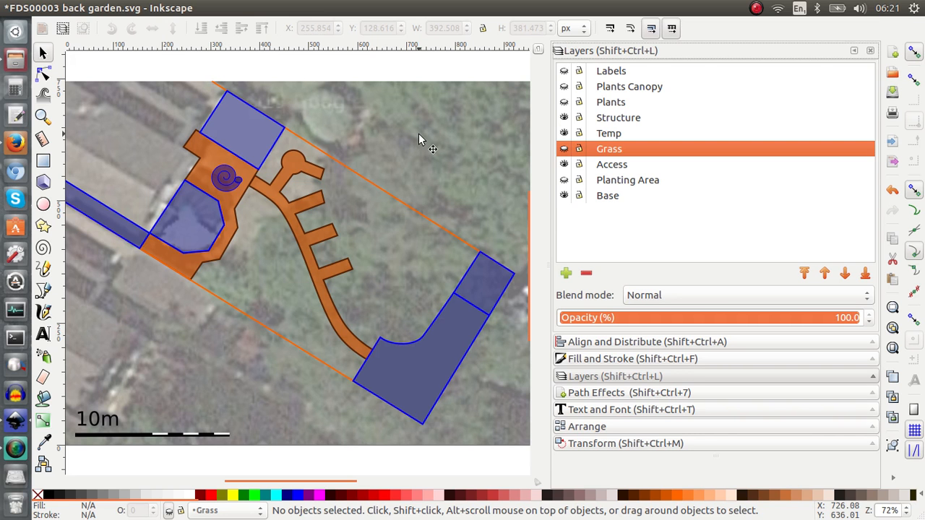
mouse_move(254, 143)
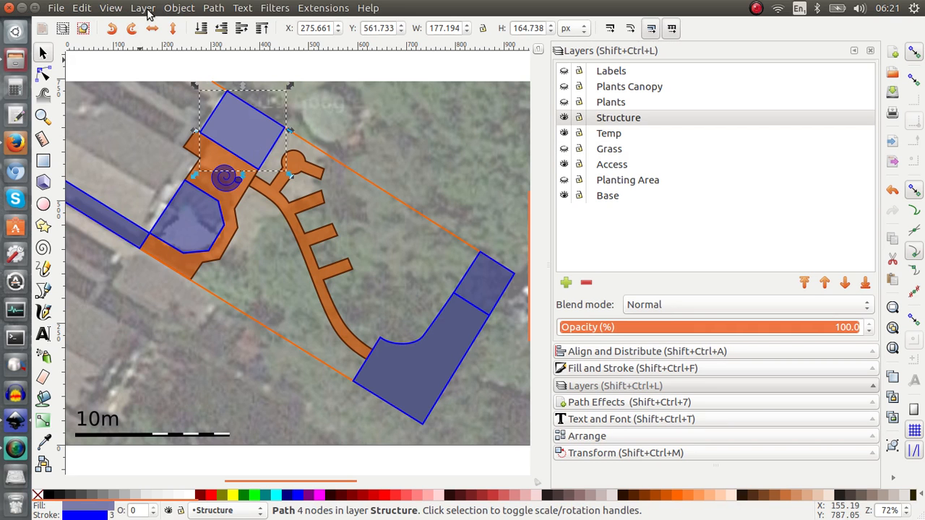
Step: Send the selected blue rectangle to the Access layer via Move Selection to Layer
left_click(138, 8)
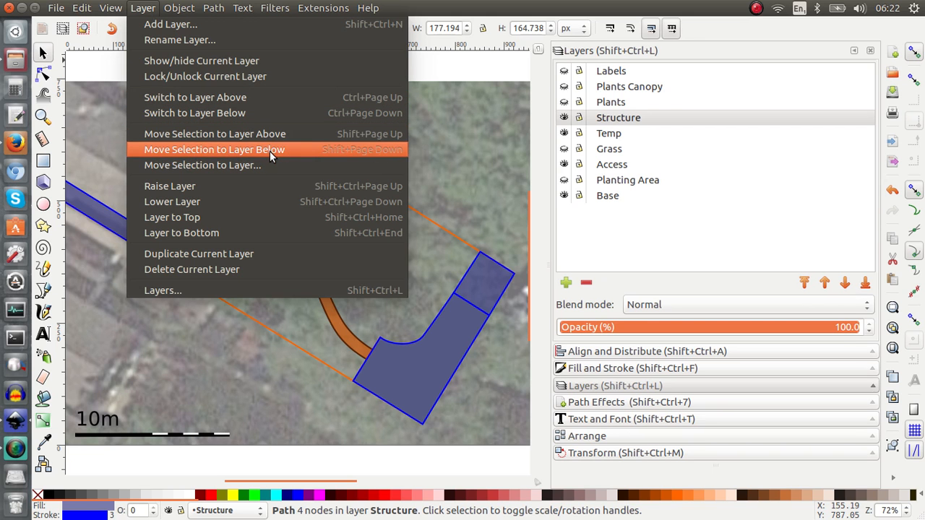
left_click(203, 165)
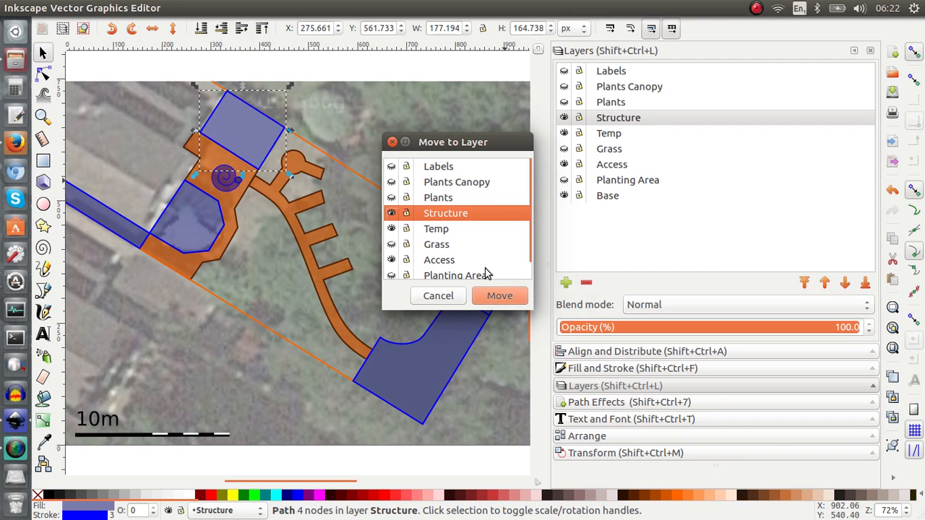
mouse_move(441, 242)
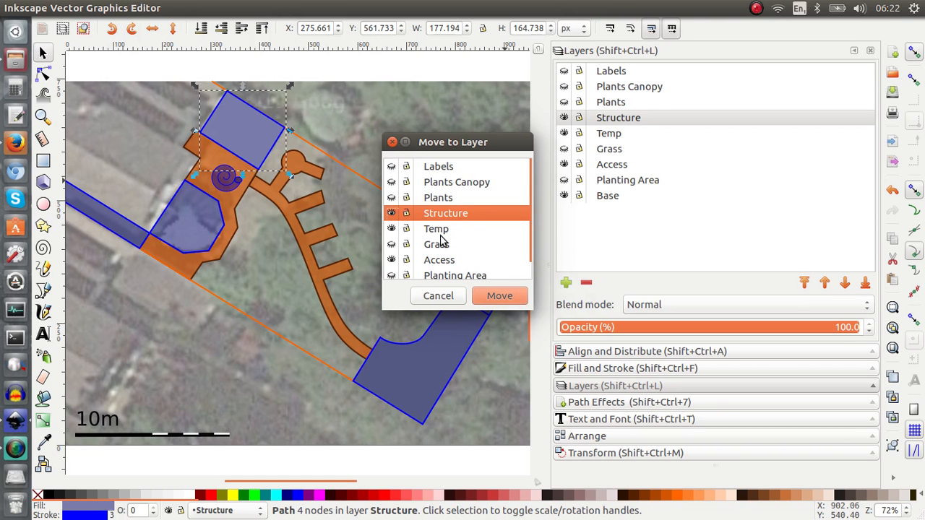
mouse_move(441, 232)
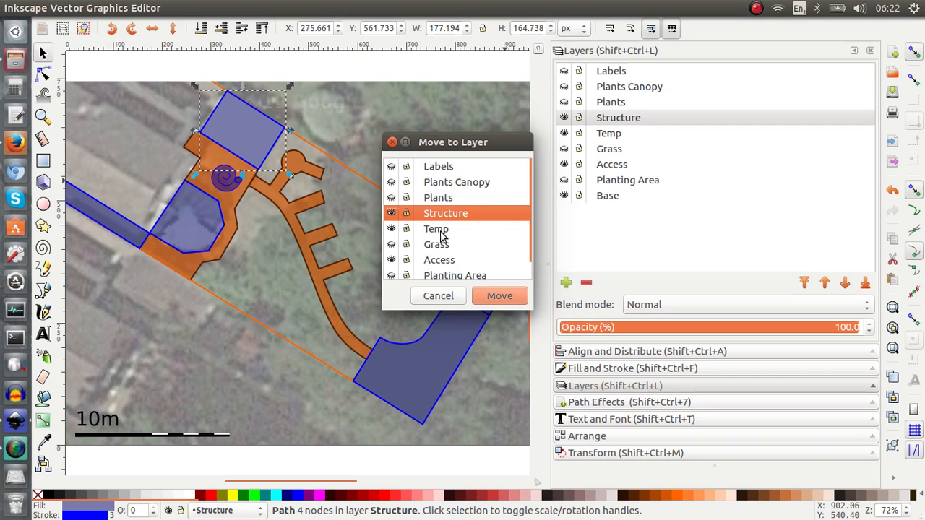
left_click(437, 228)
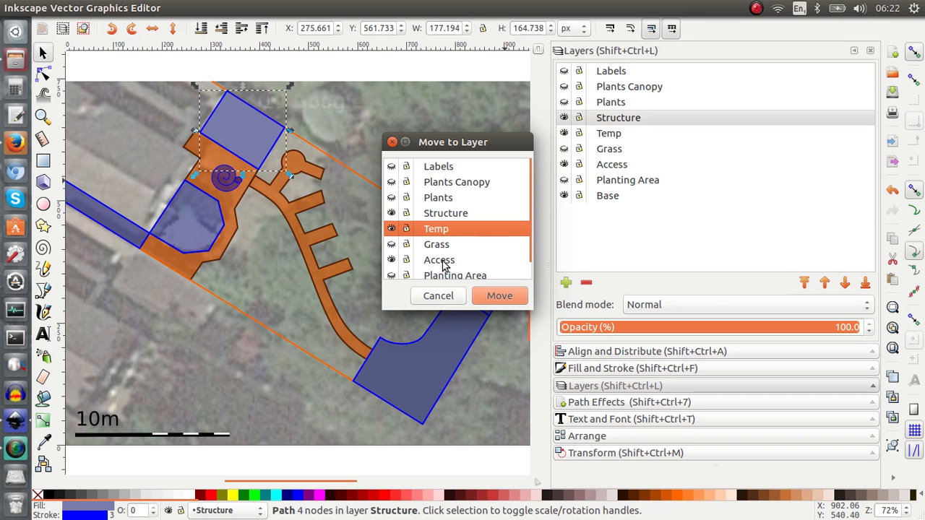
left_click(439, 260)
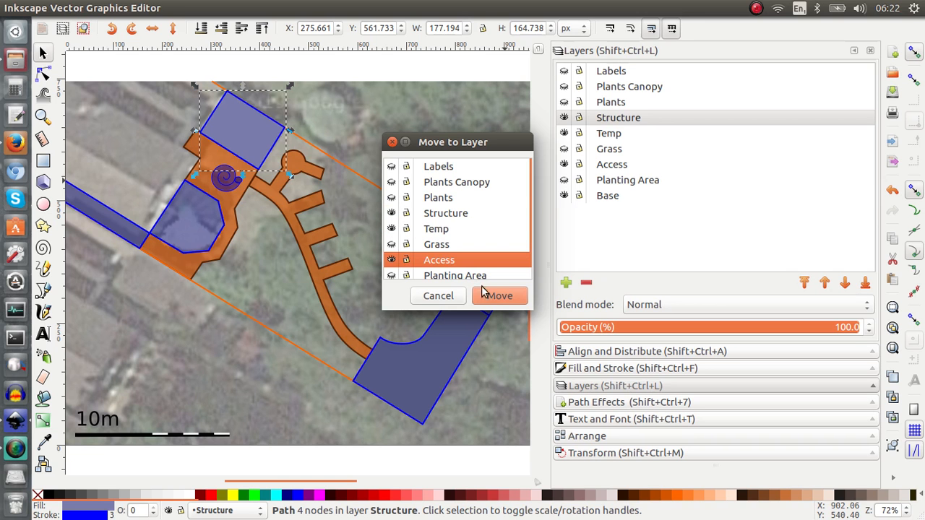
left_click(500, 295)
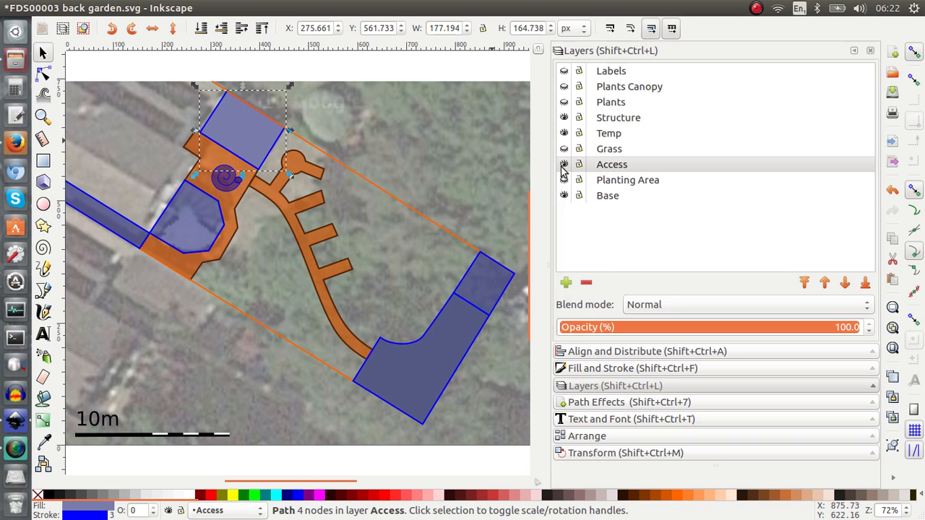
left_click(563, 164)
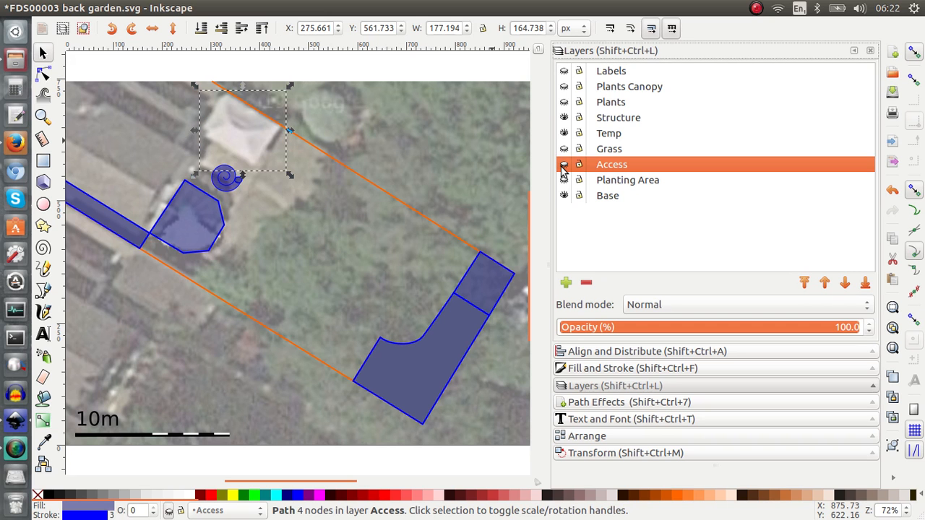
left_click(564, 165)
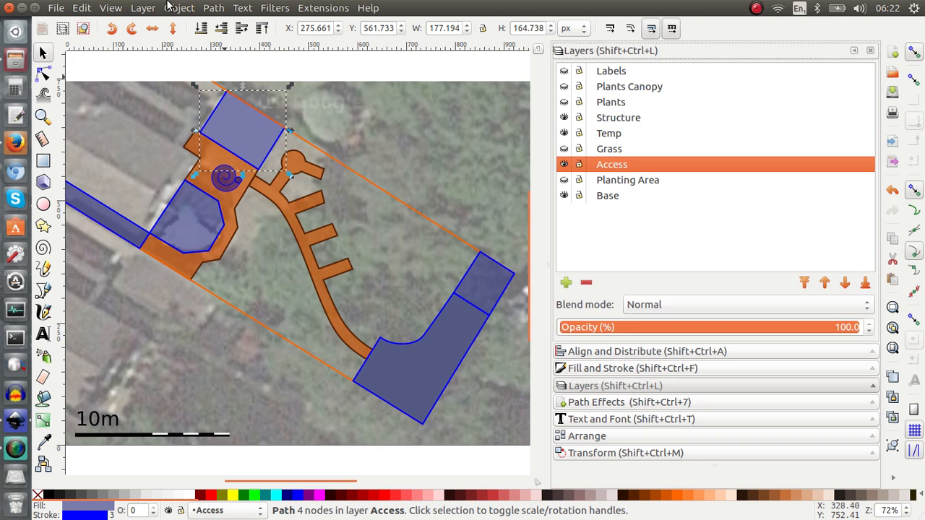
Step: Send the selected blue path back to the Structure layer via Move Selection to Layer
left_click(143, 9)
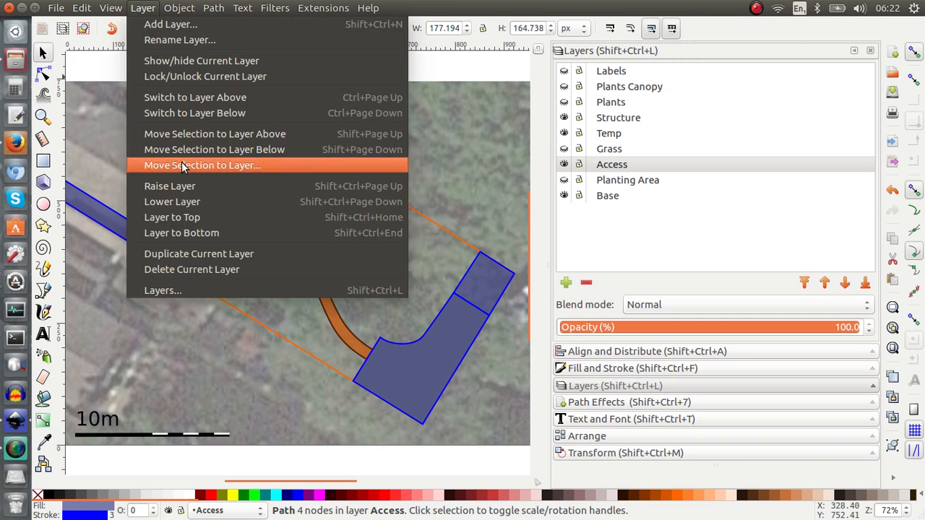
left_click(202, 165)
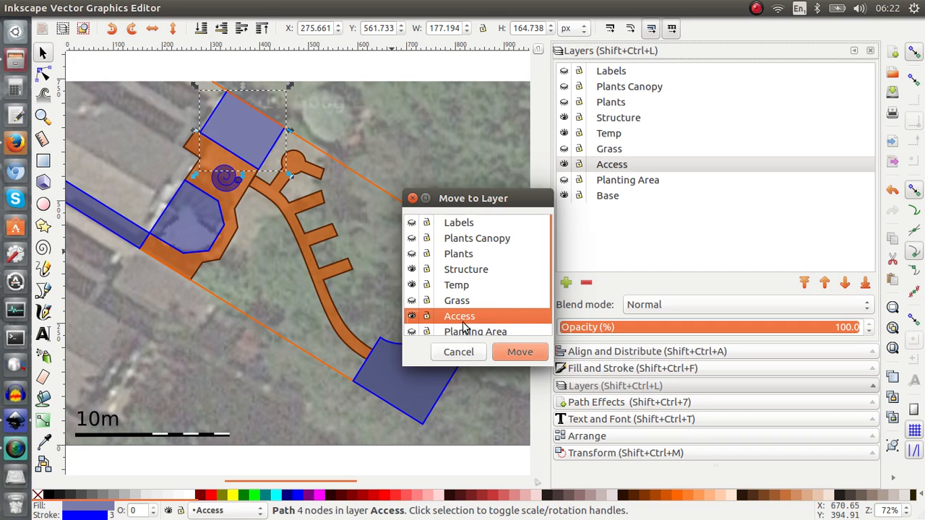
left_click(465, 268)
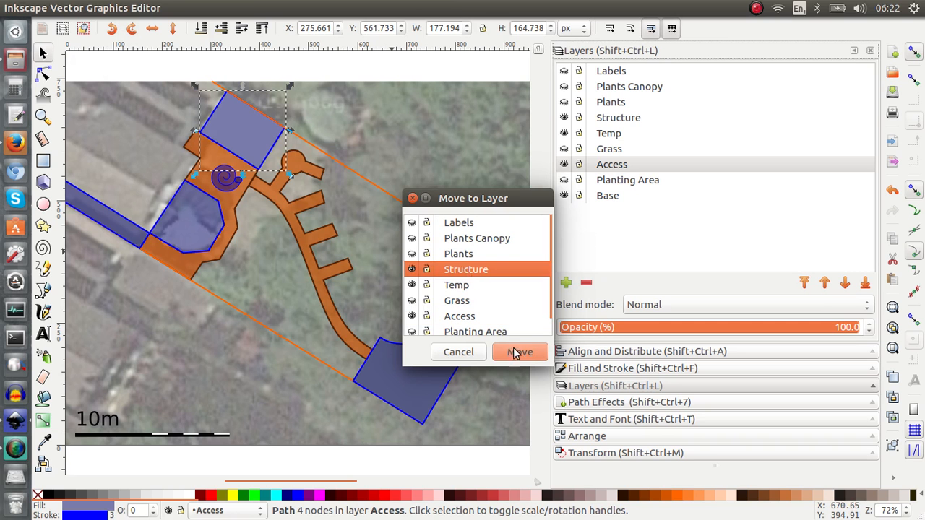
left_click(521, 352)
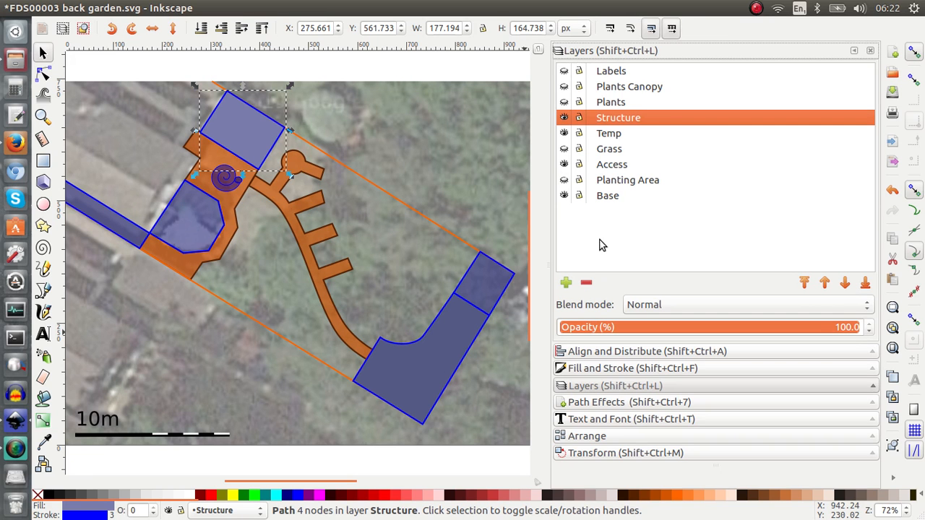
mouse_move(503, 179)
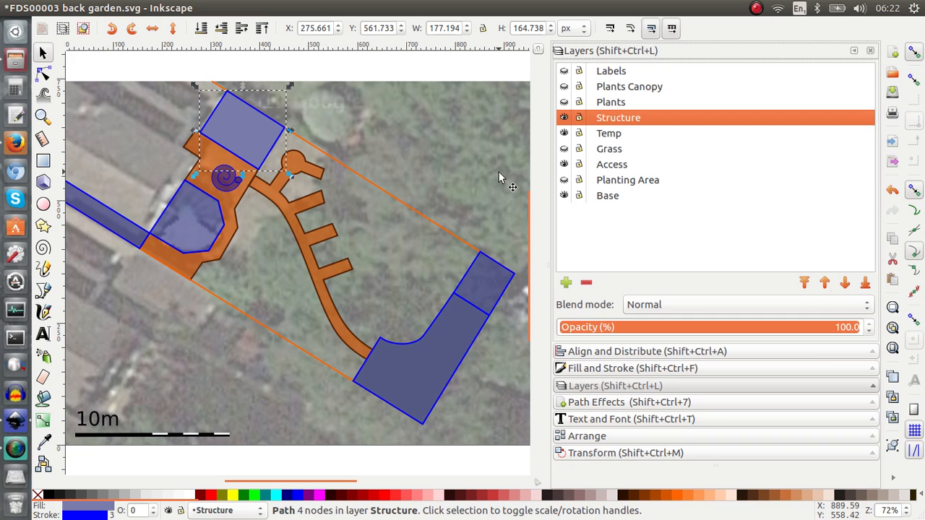
Step: Show the Planting Area, Grass, Plants and canopy/labels layers again in the Layers panel
left_click(564, 179)
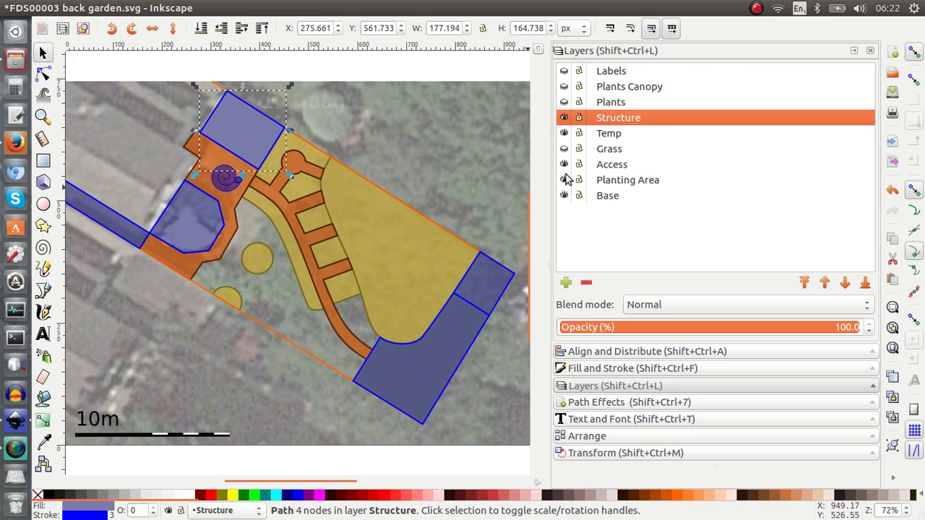
left_click(564, 147)
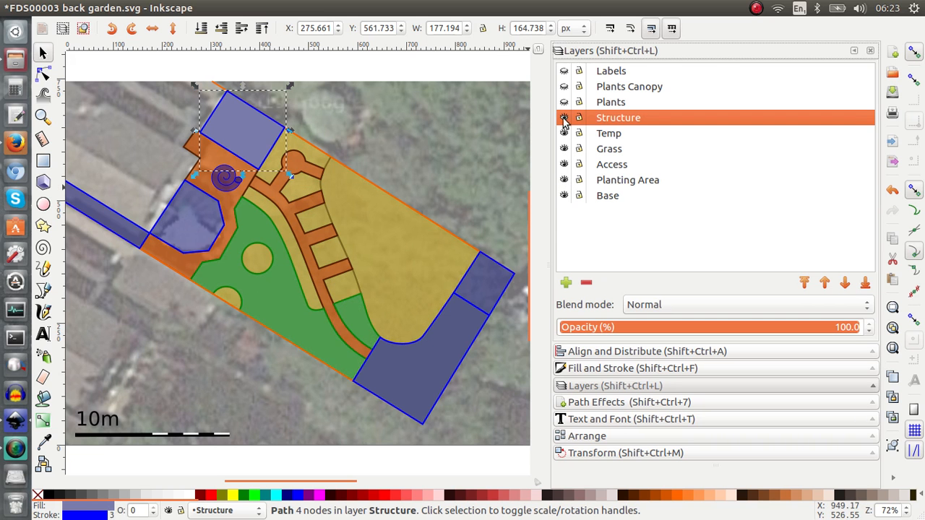
left_click(564, 86)
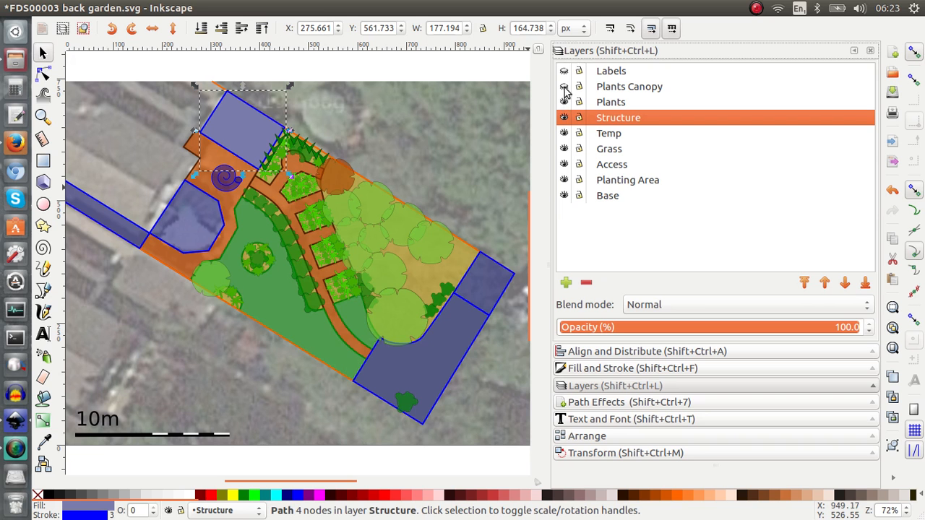
left_click(564, 86)
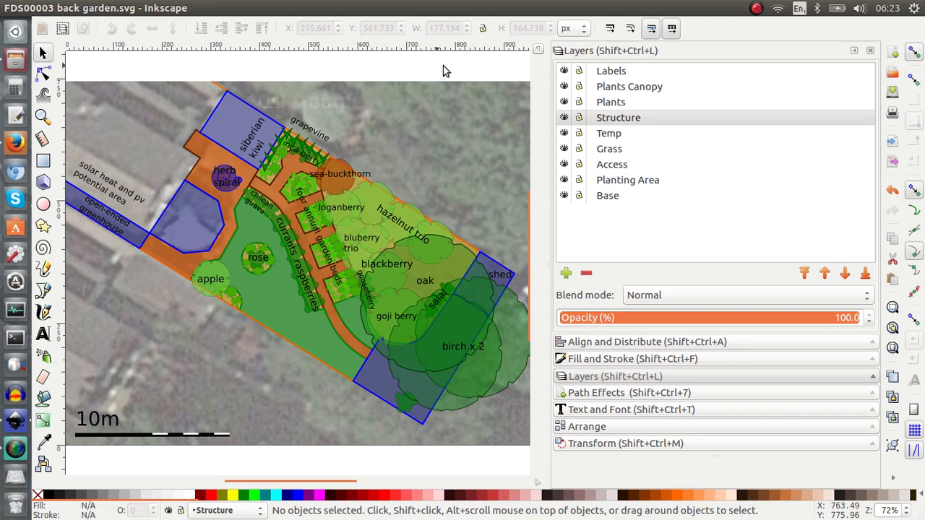
mouse_move(484, 52)
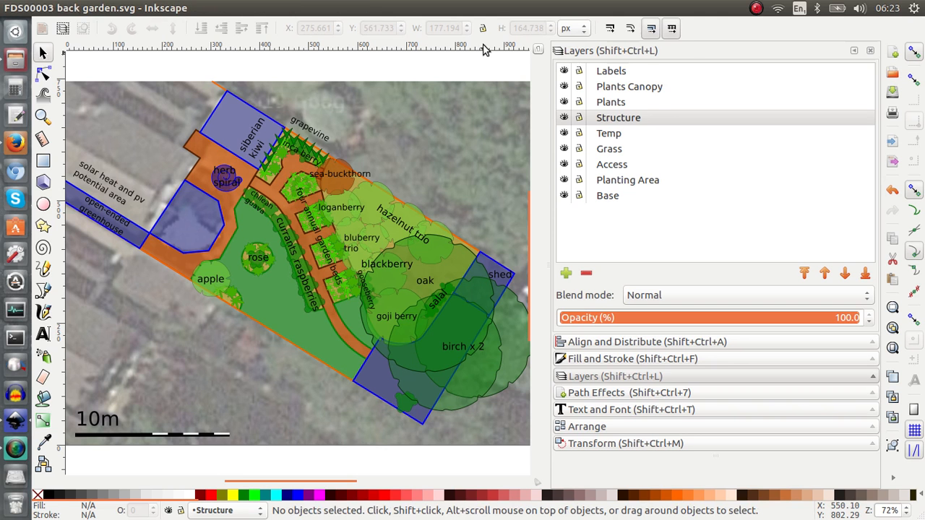
mouse_move(605, 45)
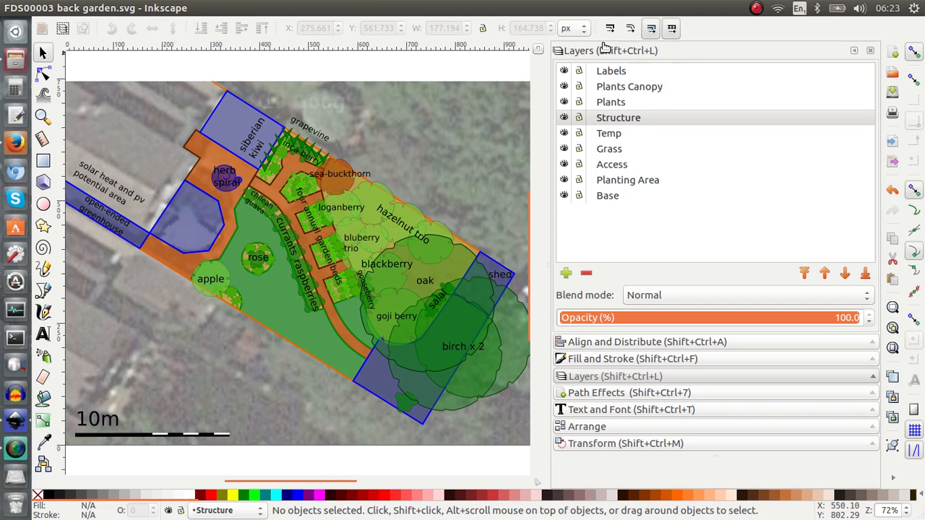
mouse_move(717, 187)
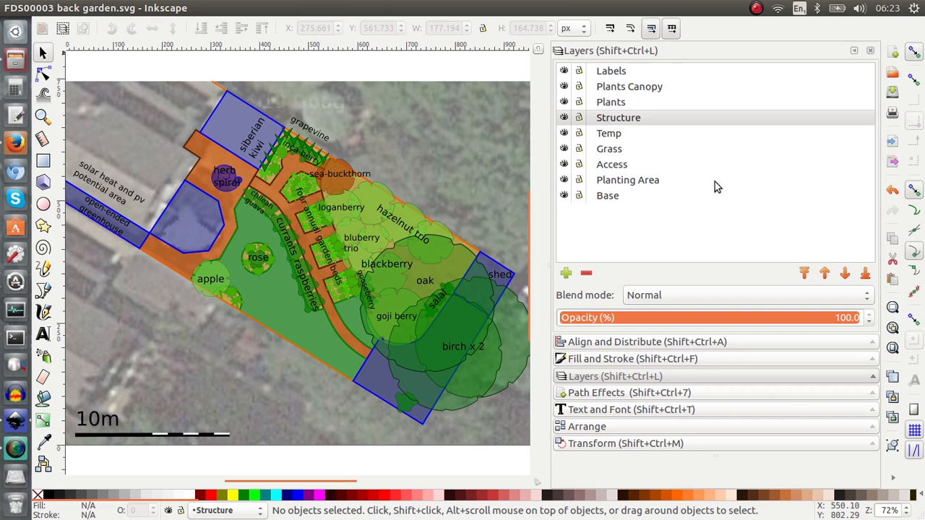
left_click(127, 9)
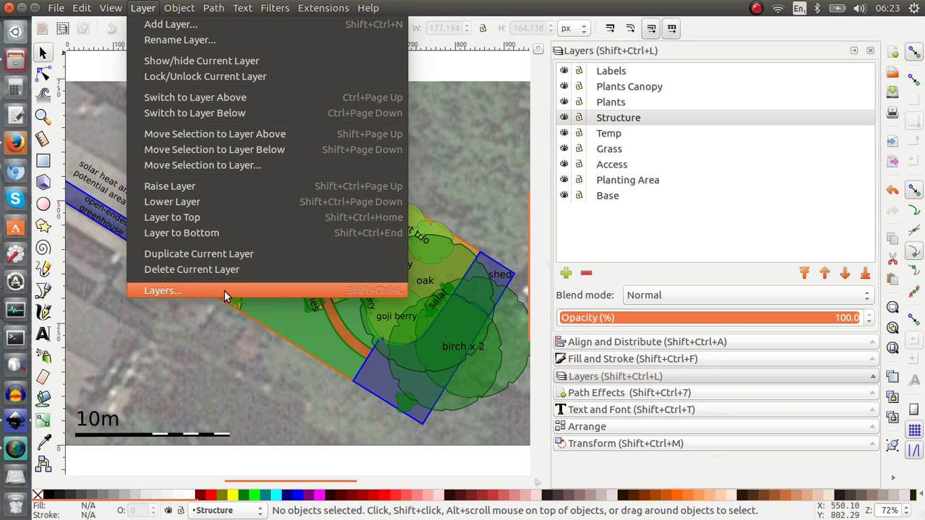
left_click(162, 289)
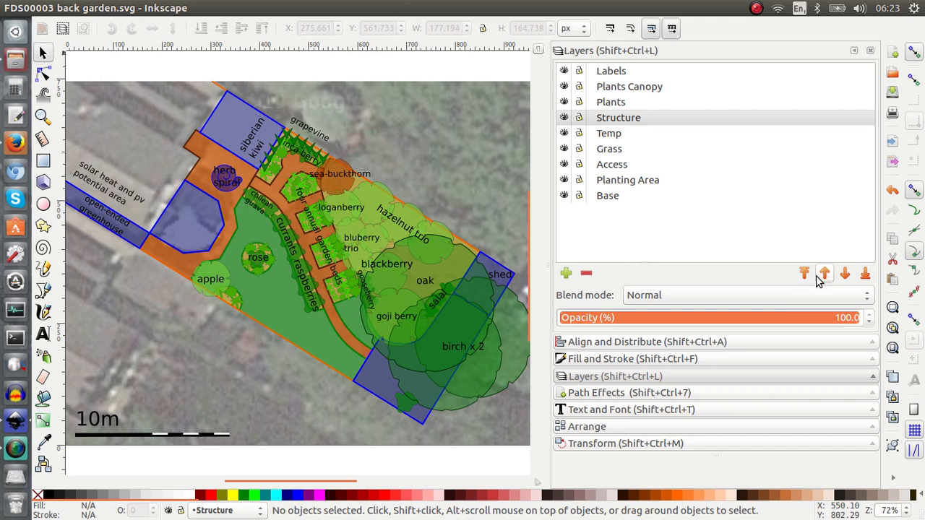
mouse_move(844, 273)
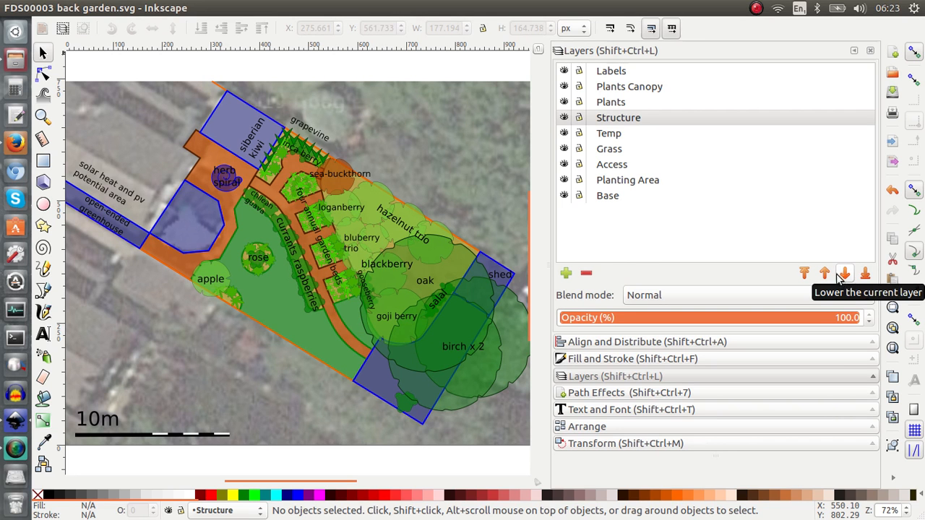
mouse_move(786, 208)
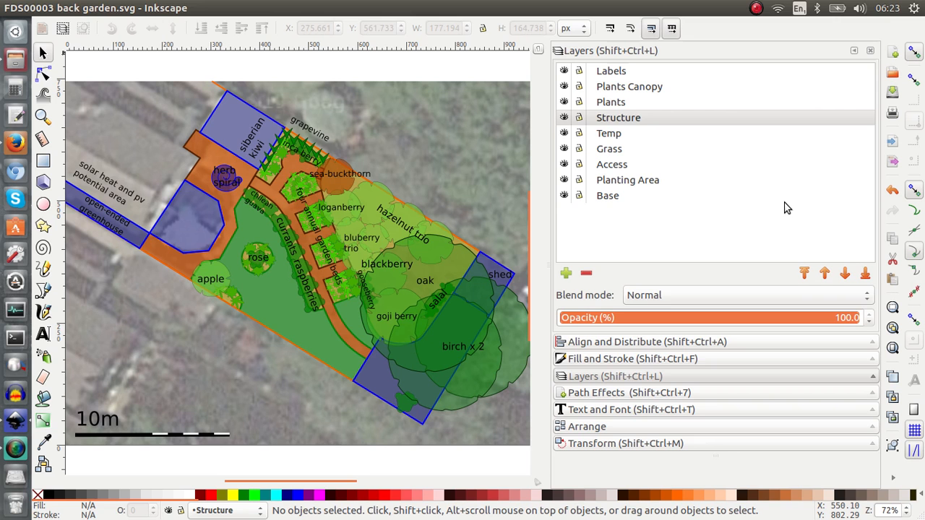
mouse_move(769, 192)
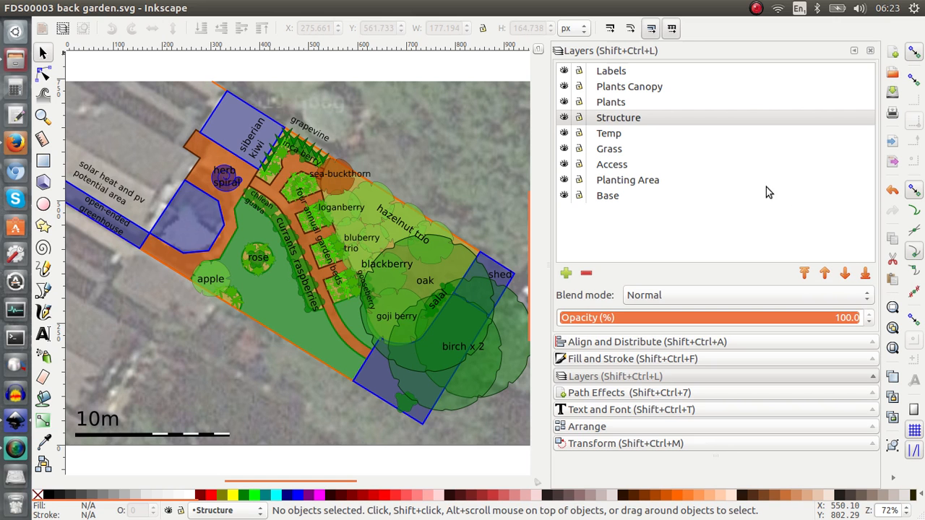
mouse_move(644, 214)
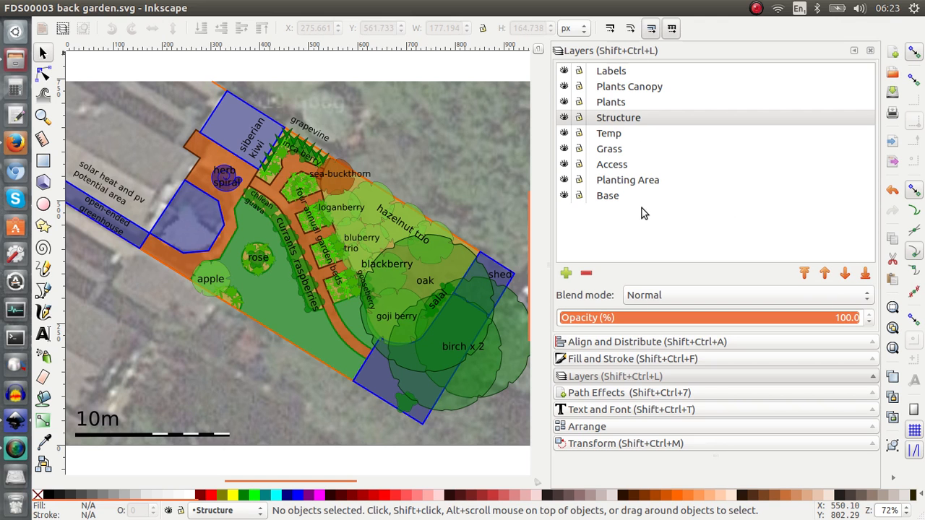
mouse_move(595, 199)
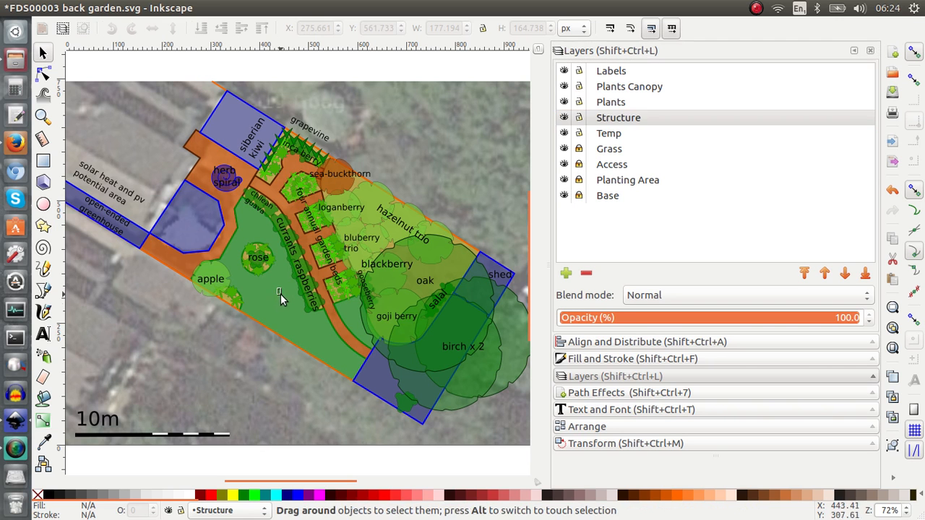
mouse_move(203, 188)
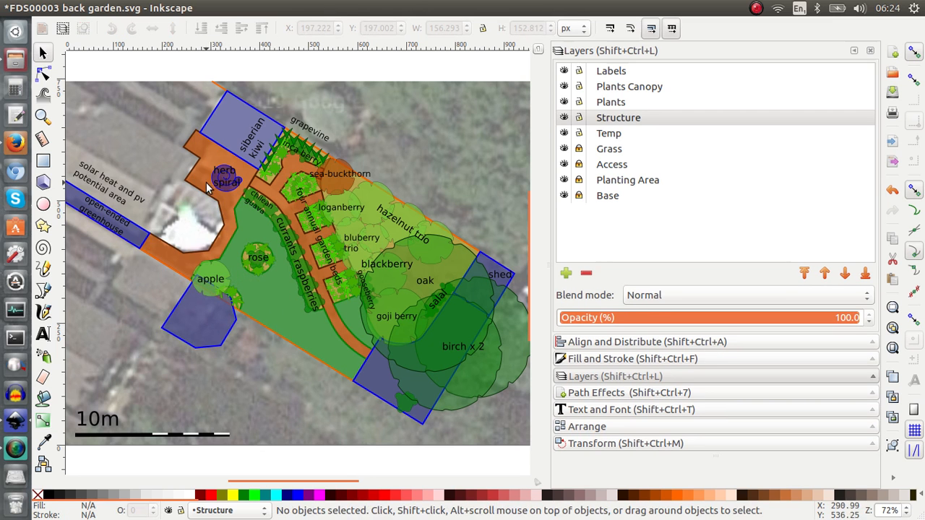
mouse_move(289, 147)
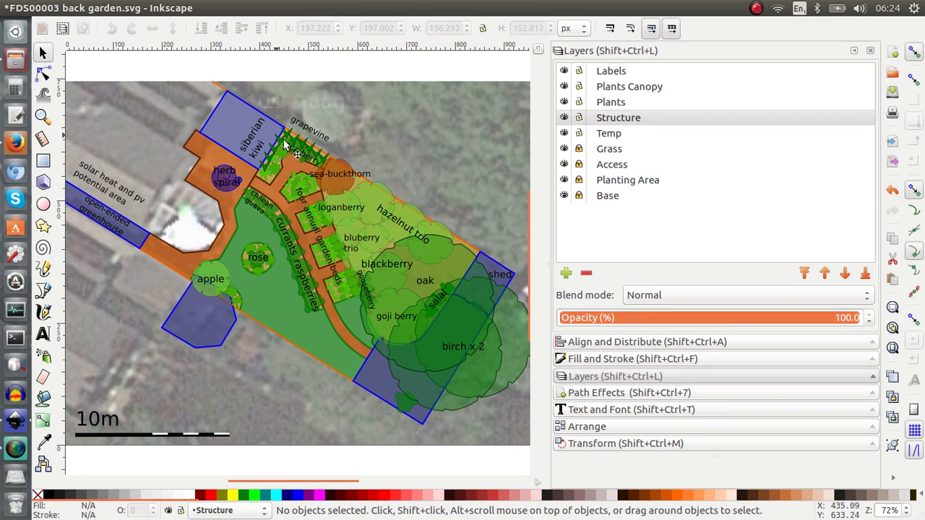
mouse_move(497, 205)
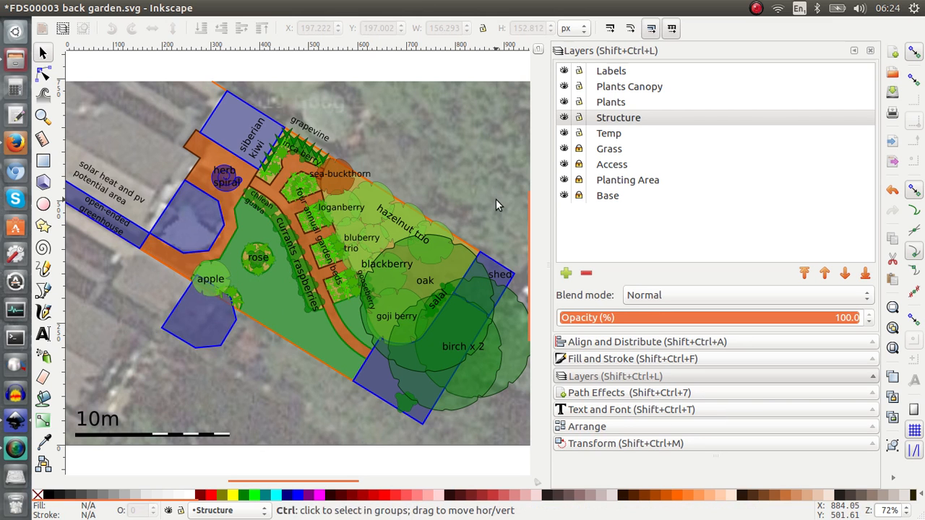
Step: Lock a lower layer with its padlock in the Layers panel
left_click(618, 117)
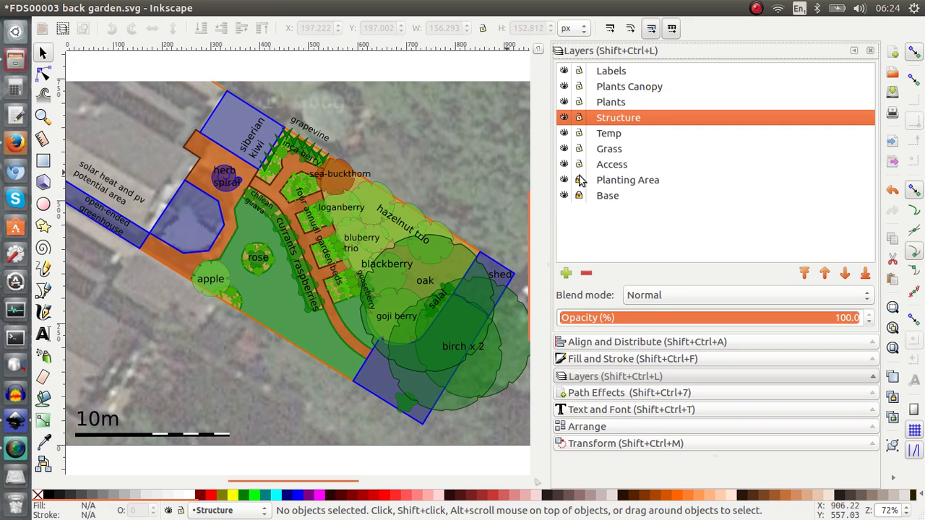
Step: Unlock the locked layers so the Base layer's rectangle is editable again
left_click(607, 195)
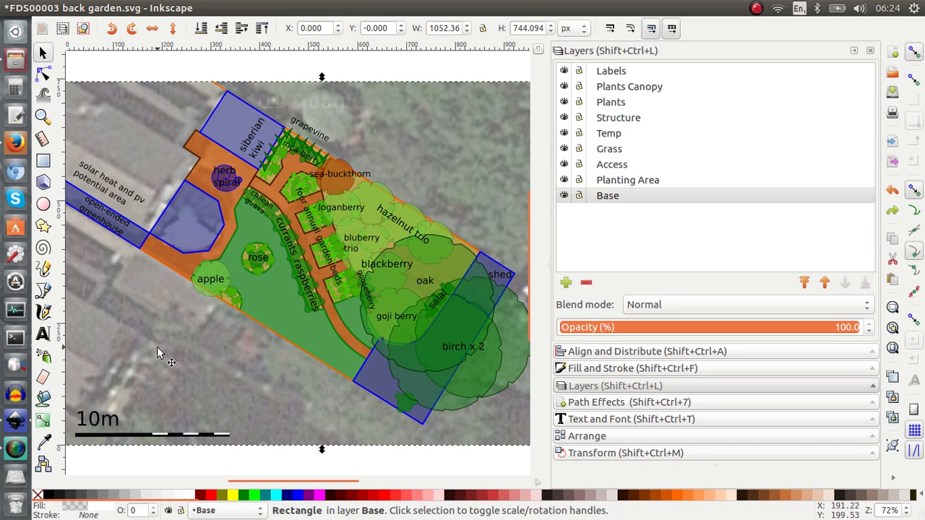
mouse_move(219, 87)
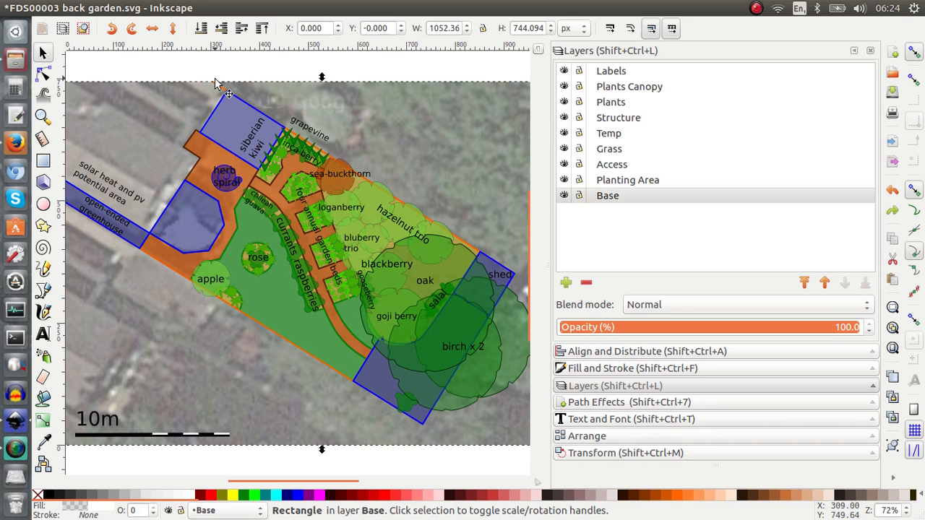
mouse_move(253, 71)
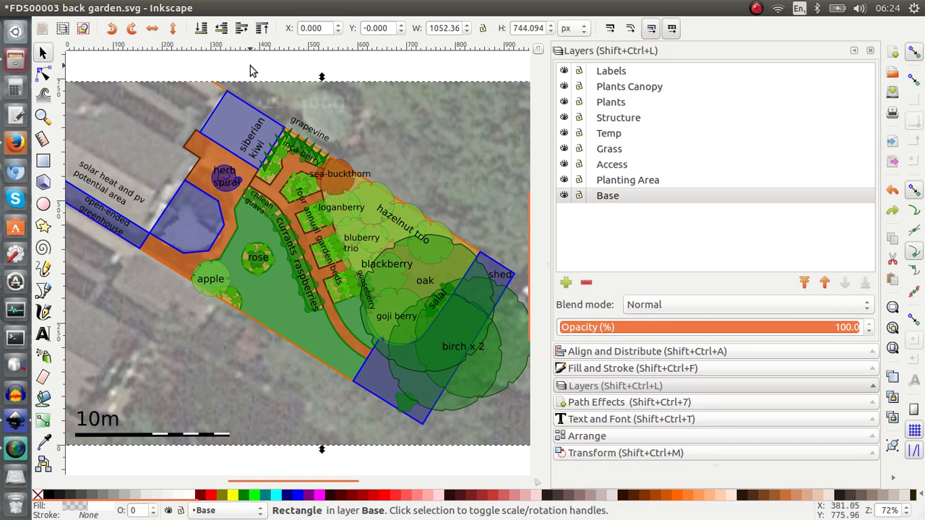